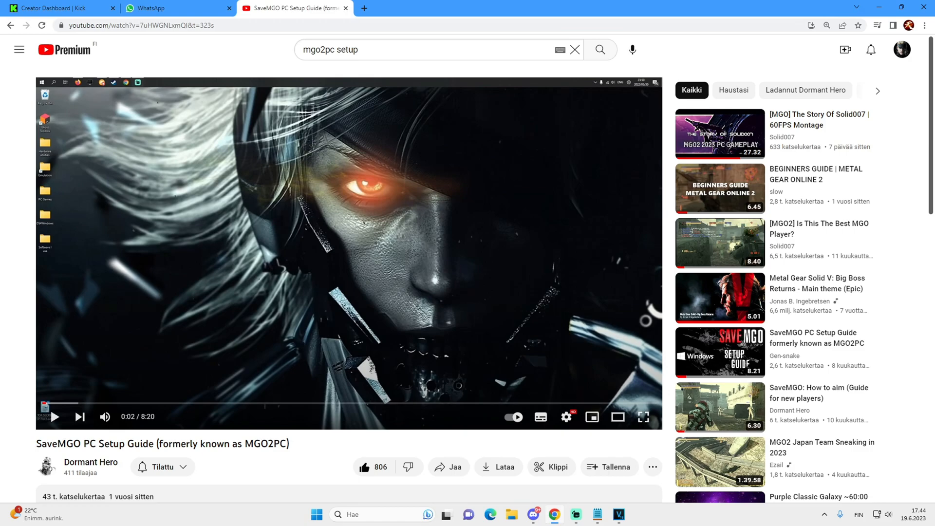
# Go from the SaveMGO setup guide video to the SaveMGO site at mgo2pc.com.
pyautogui.tripleClick(161, 444)
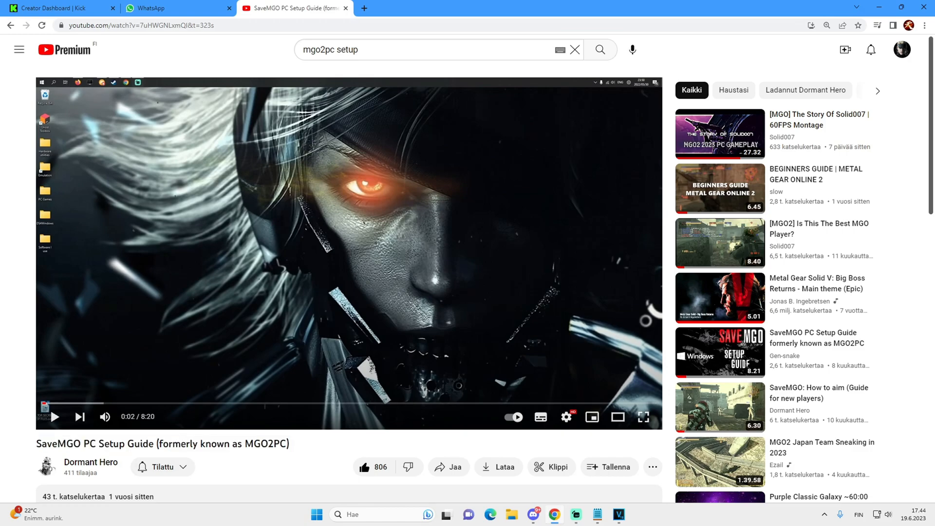
pyautogui.click(140, 25)
pyautogui.write('mgo2pc.com')
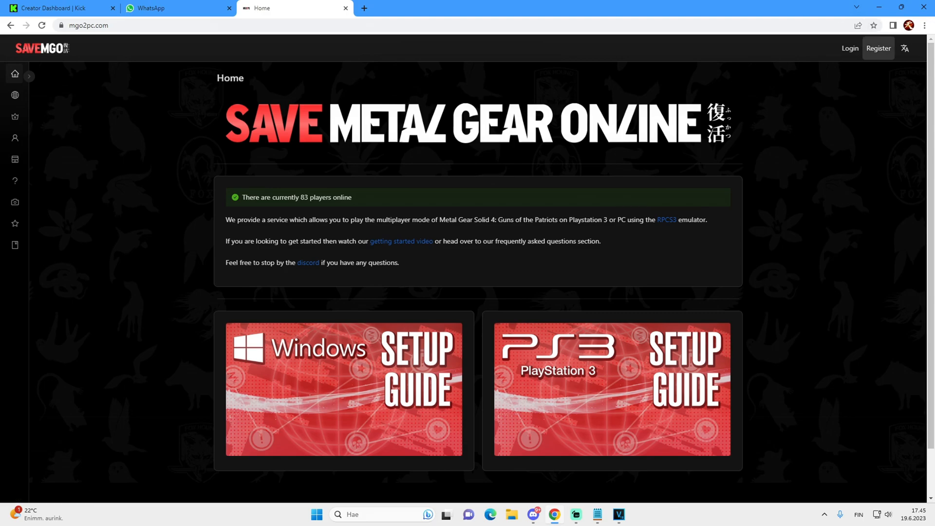
# Review the SaveMGO registration form, then browse the Games page of current lobbies and players.
pyautogui.click(877, 48)
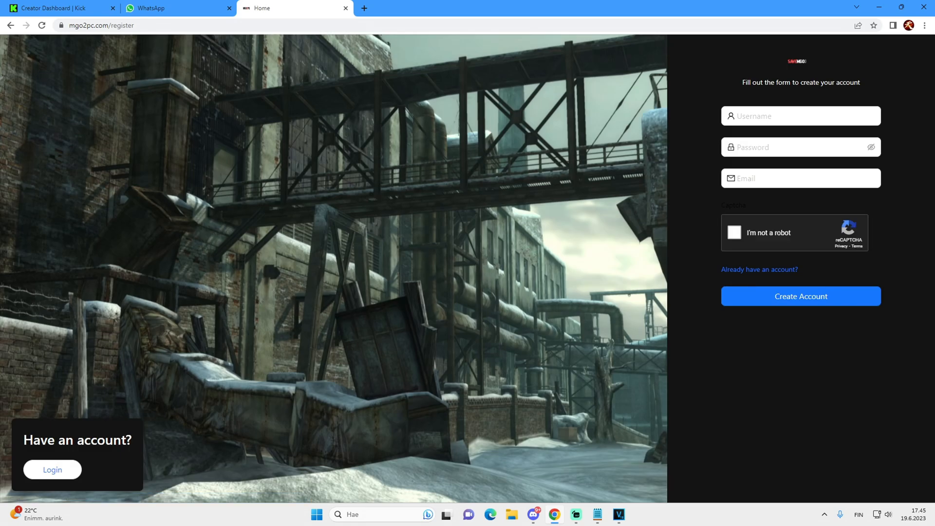
pyautogui.click(799, 116)
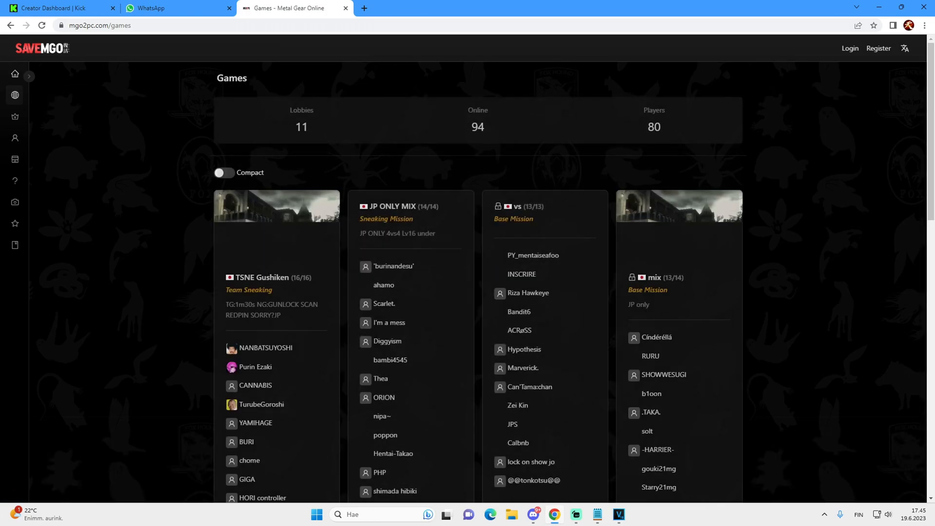
pyautogui.scroll(-3)
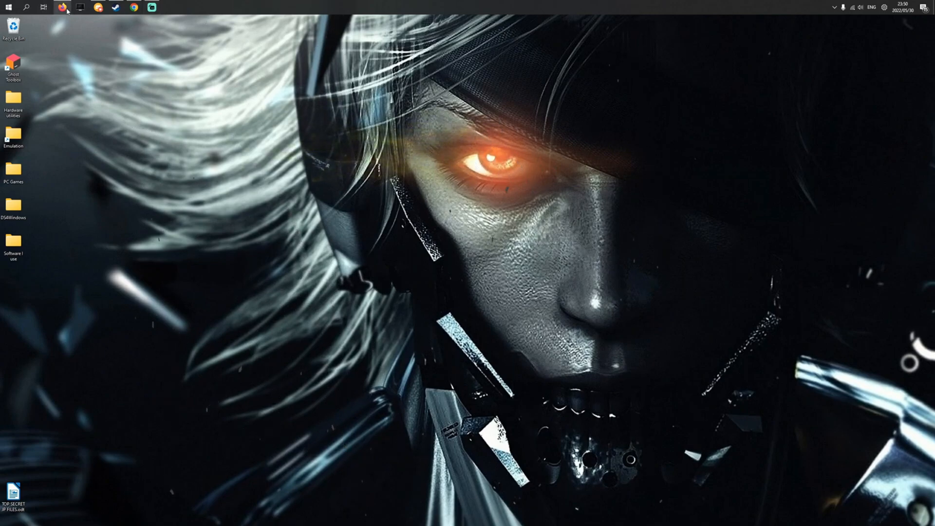
# Download RPCS3.zip from Google Drive, confirming past the unscanned large-file warning.
pyautogui.click(62, 6)
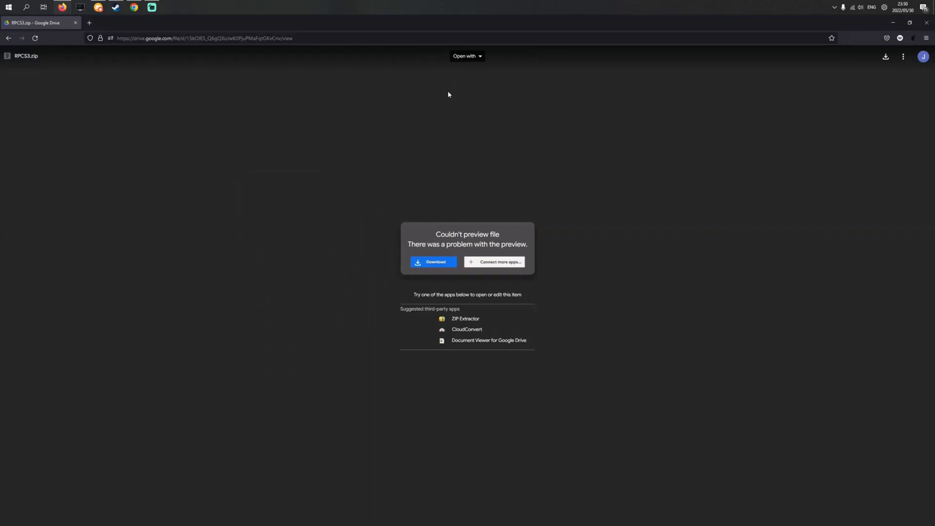
pyautogui.moveTo(421, 201)
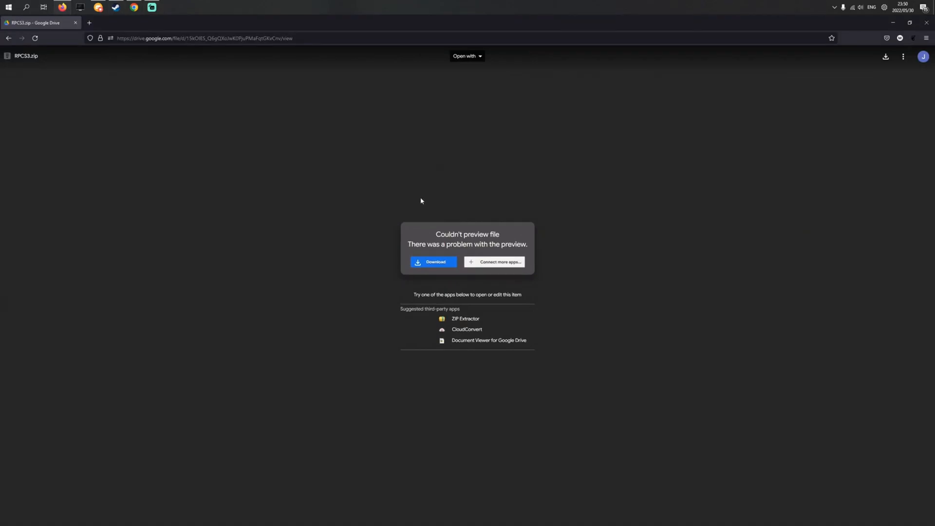
pyautogui.click(433, 262)
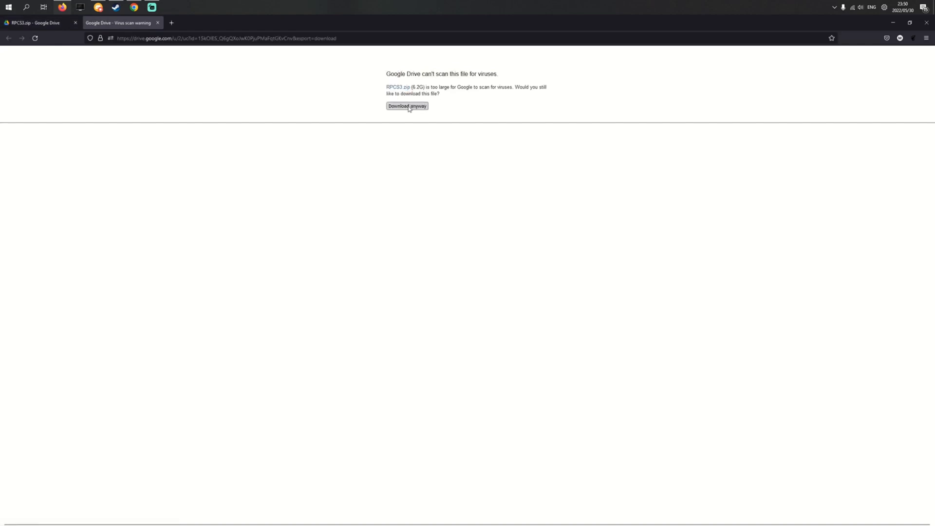
pyautogui.click(407, 106)
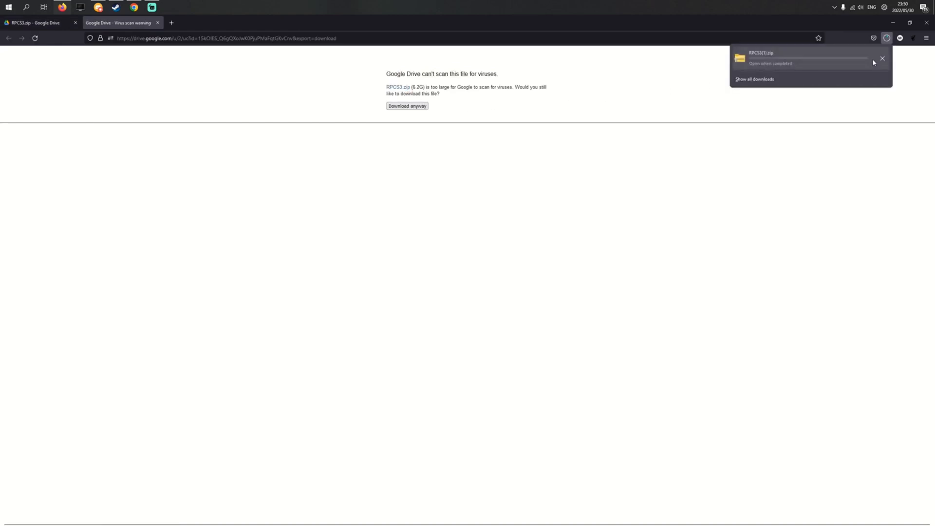
pyautogui.rightClick(886, 38)
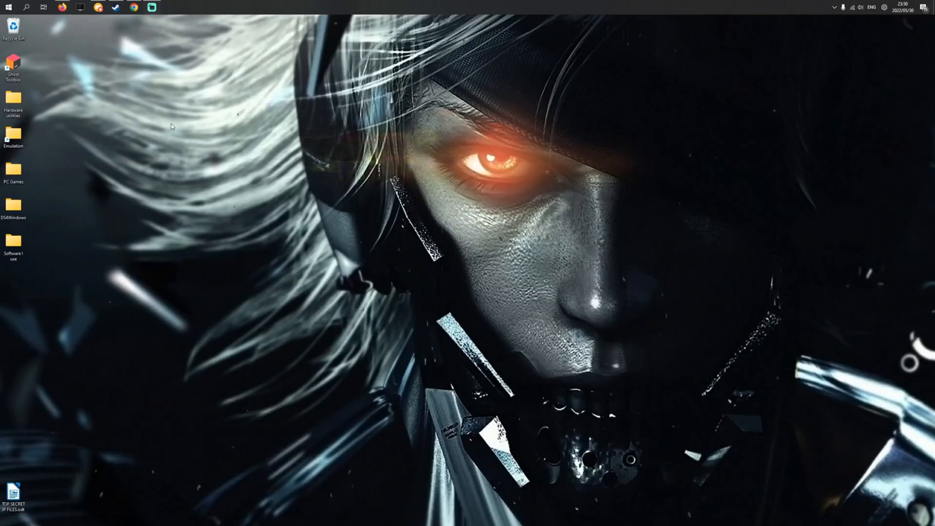
# Move RPCS3.zip from Downloads onto the desktop and open the archive to extract it.
pyautogui.click(170, 7)
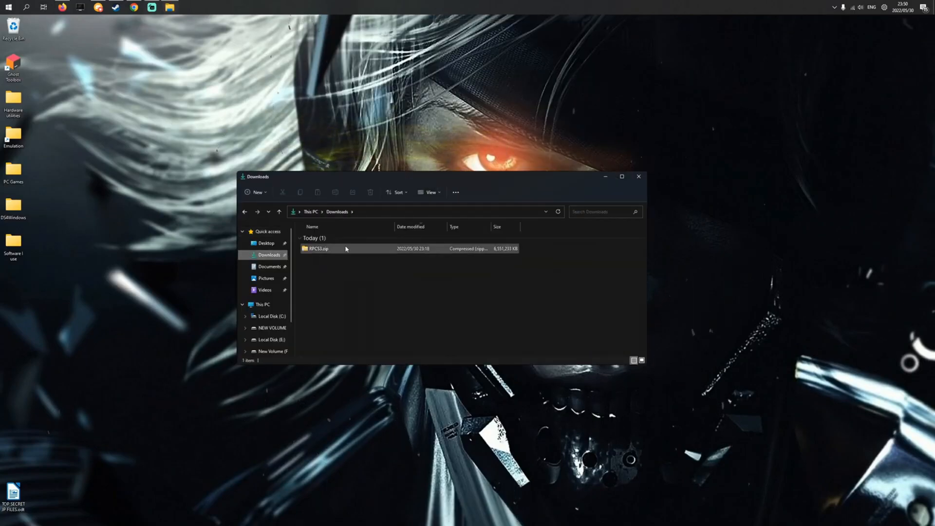
pyautogui.click(318, 248)
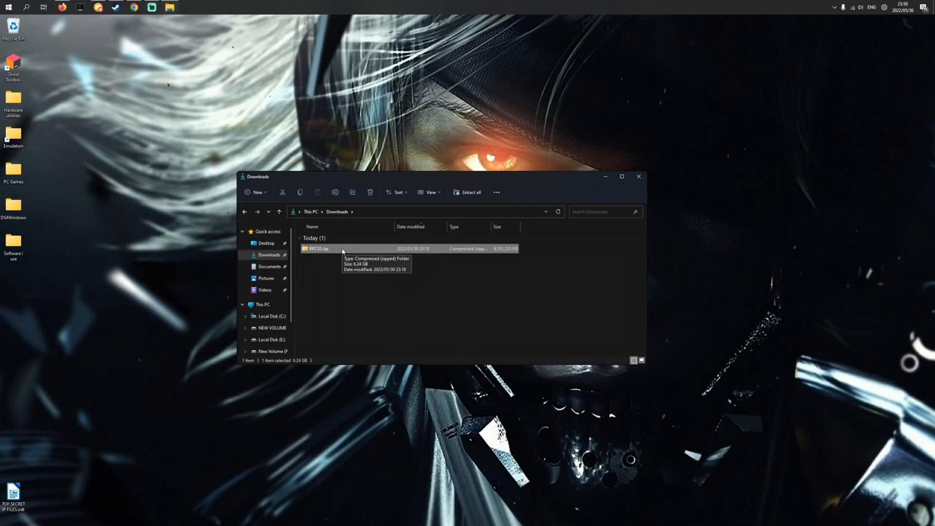
pyautogui.moveTo(328, 249); pyautogui.dragTo(397, 101)
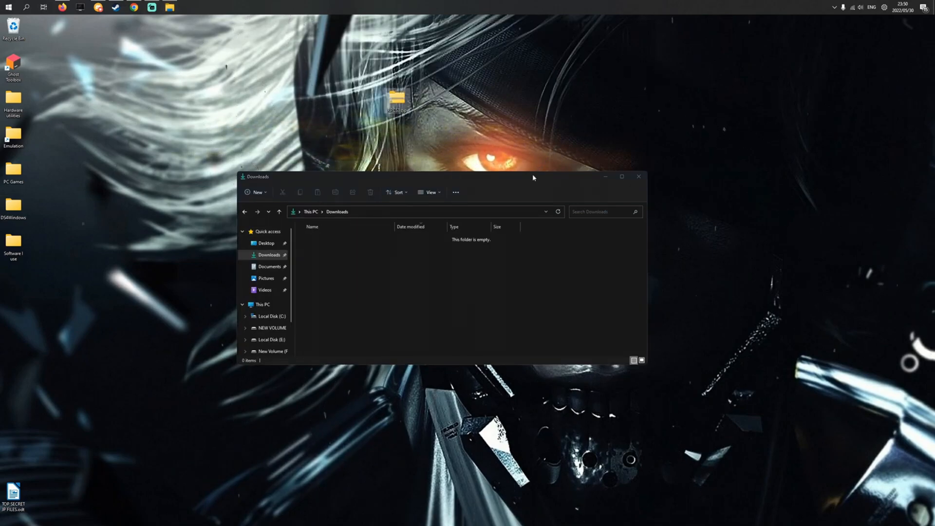
pyautogui.click(639, 176)
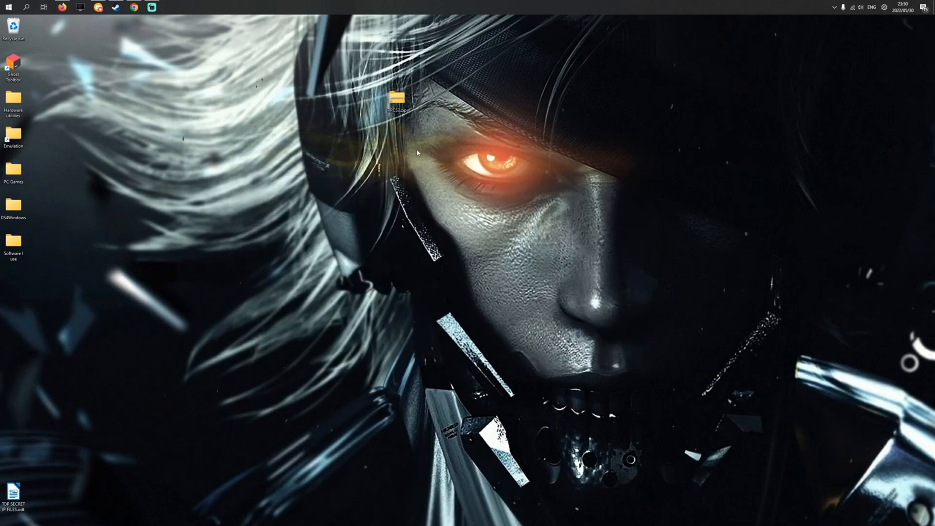
pyautogui.doubleClick(396, 98)
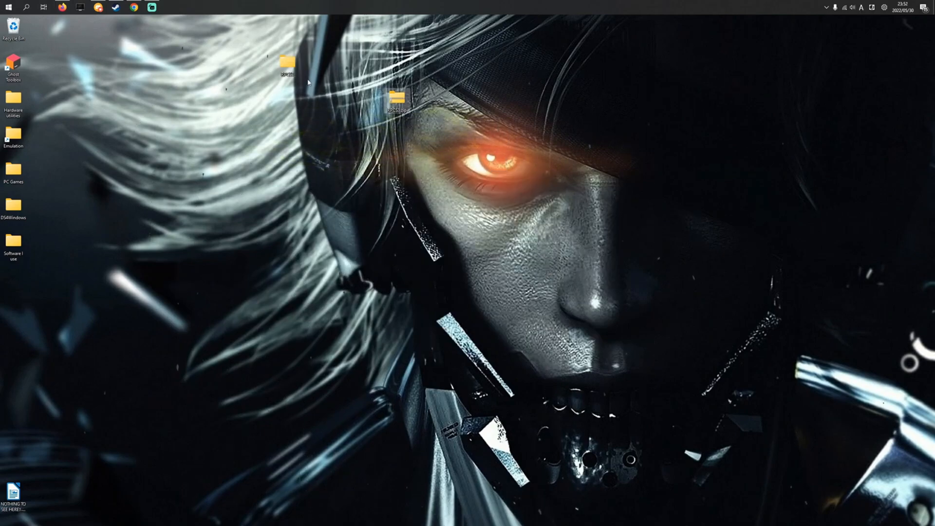
pyautogui.moveTo(286, 65)
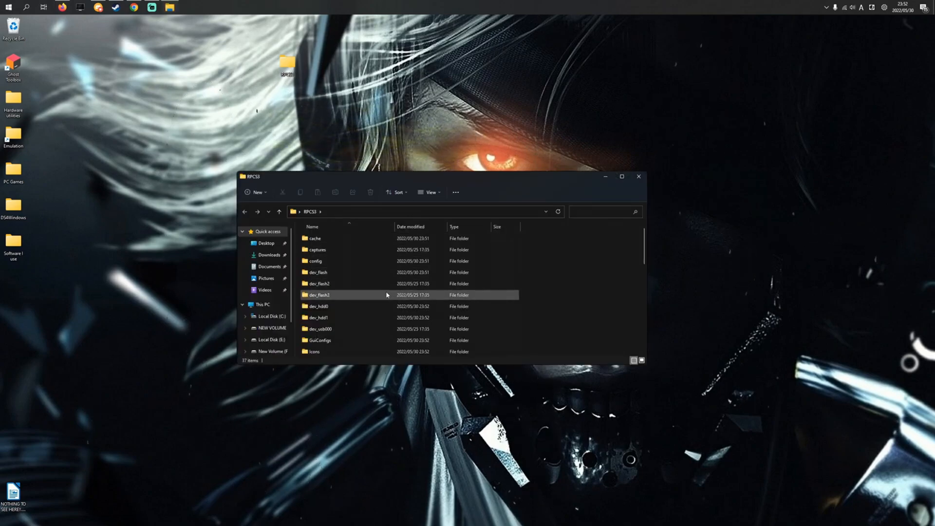
# Run rpcs3.exe from the extracted folder, allowing it past the SmartScreen warning.
pyautogui.scroll(-3)
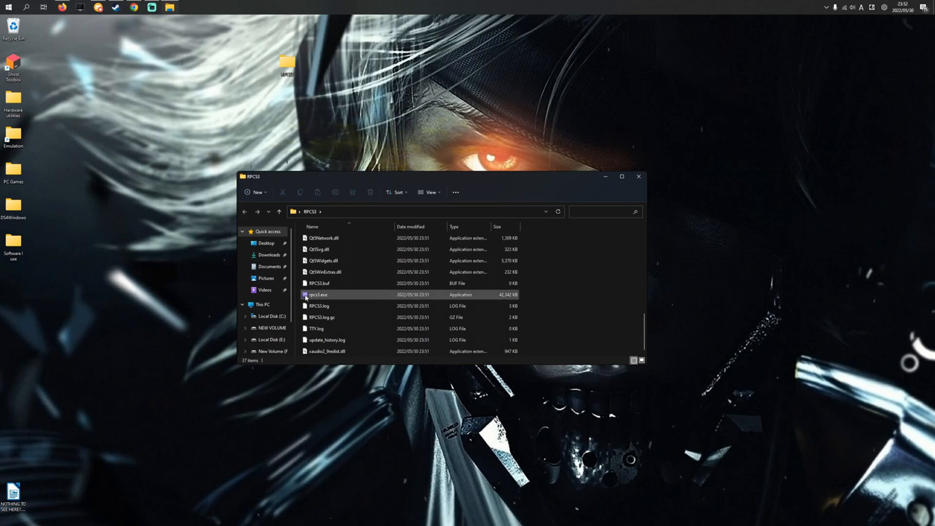
pyautogui.moveTo(318, 295)
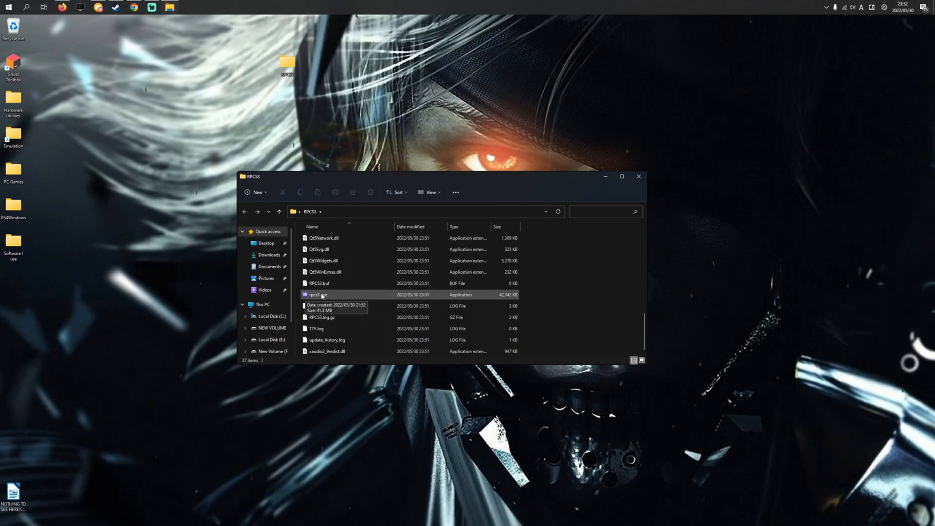
pyautogui.doubleClick(316, 295)
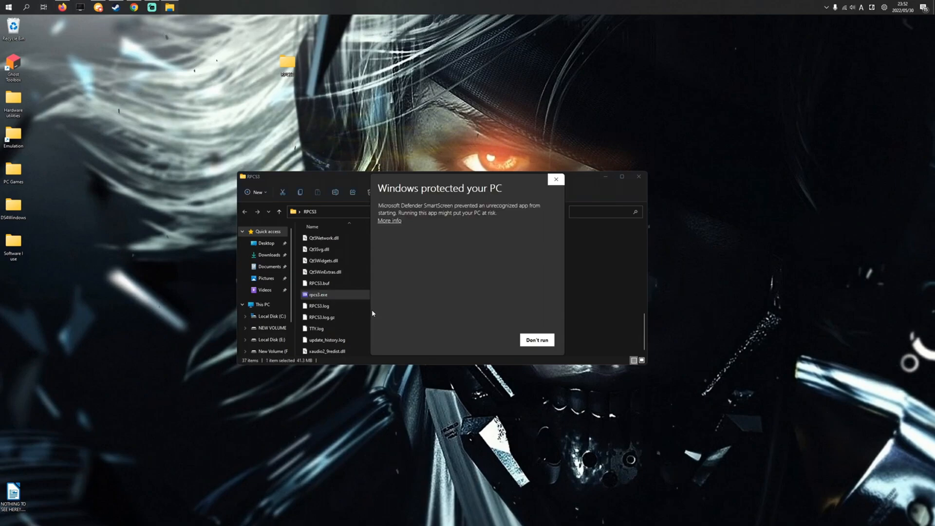
pyautogui.moveTo(398, 227)
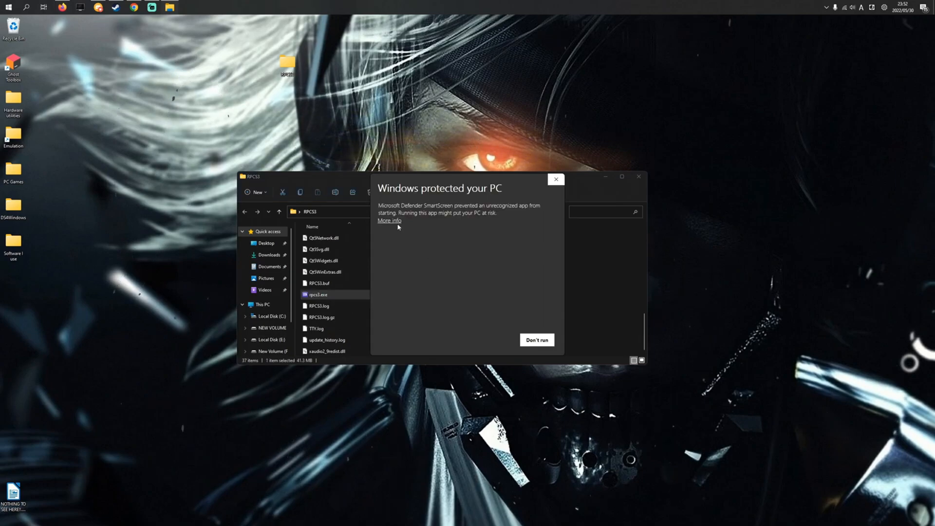
pyautogui.click(388, 221)
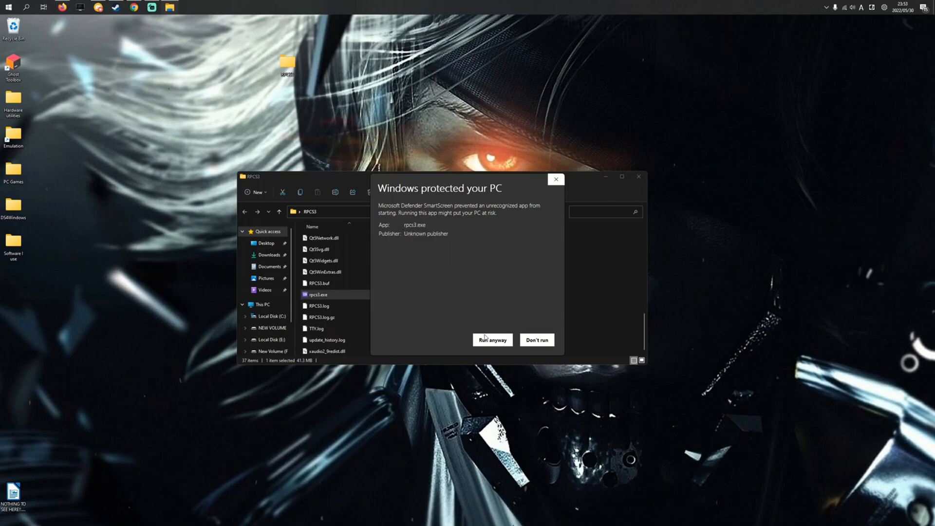
pyautogui.click(492, 339)
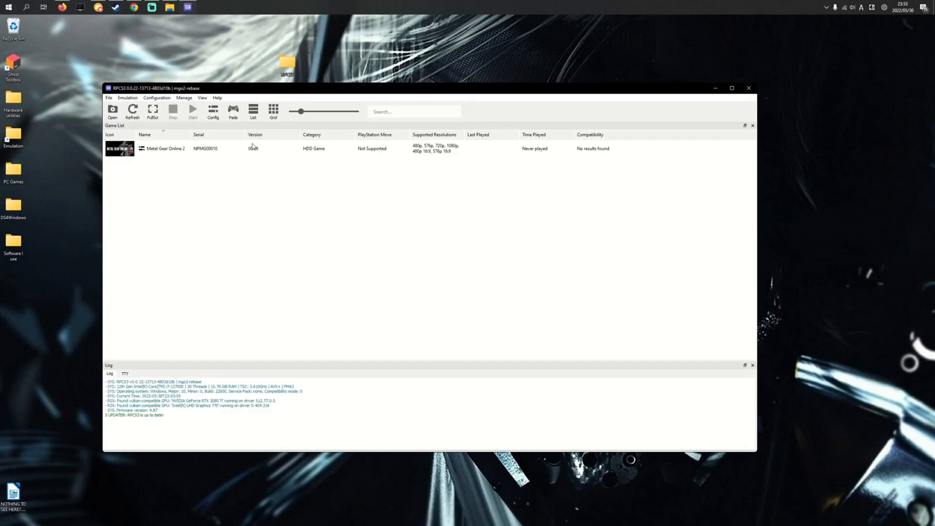
# In Gamepad Settings, change Player 1's handler from Keyboard to DualSense.
pyautogui.click(233, 110)
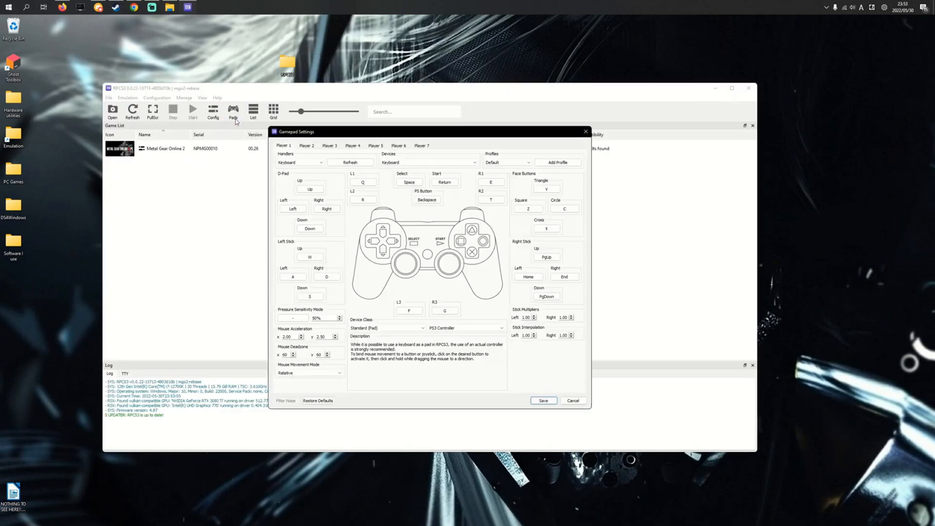
pyautogui.click(300, 163)
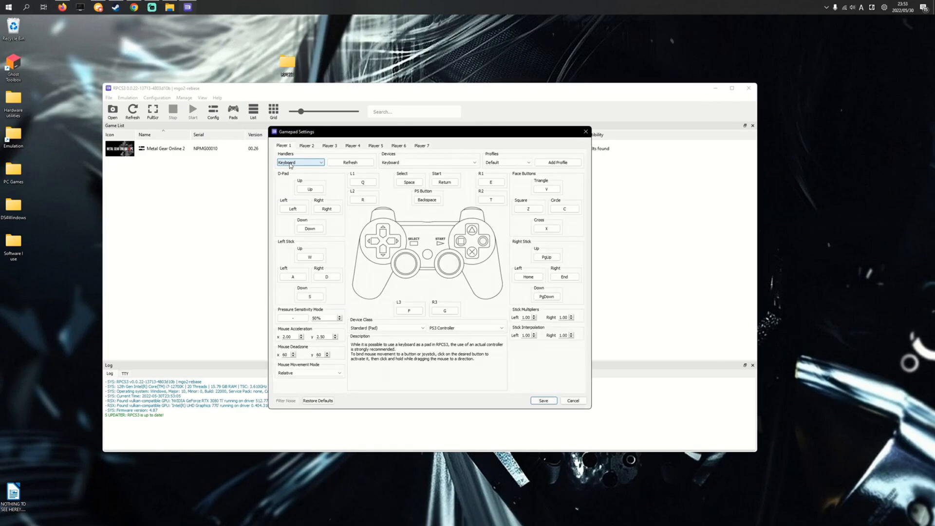
pyautogui.click(322, 163)
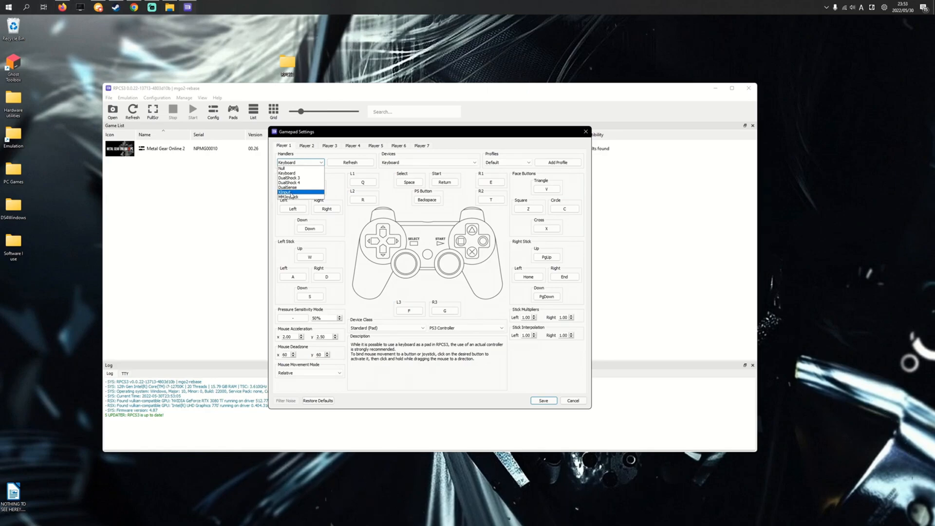
pyautogui.moveTo(299, 191)
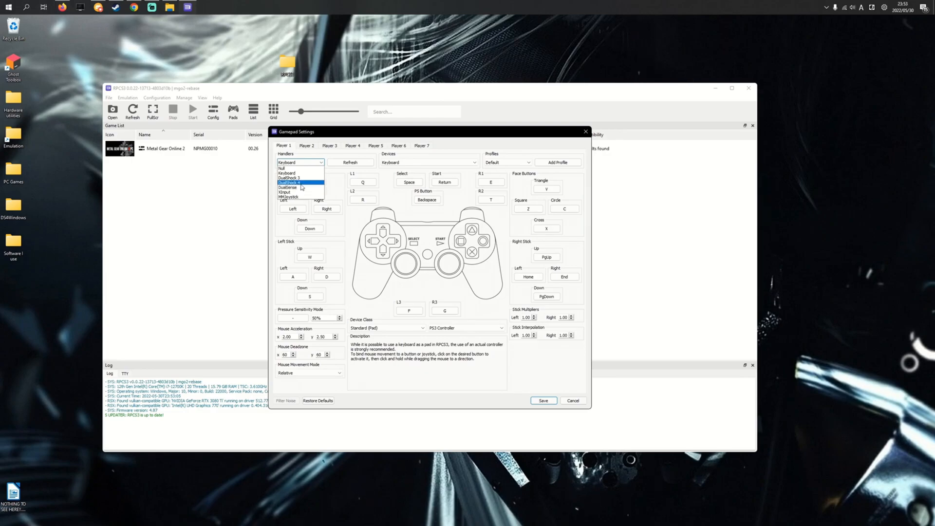
pyautogui.moveTo(301, 187)
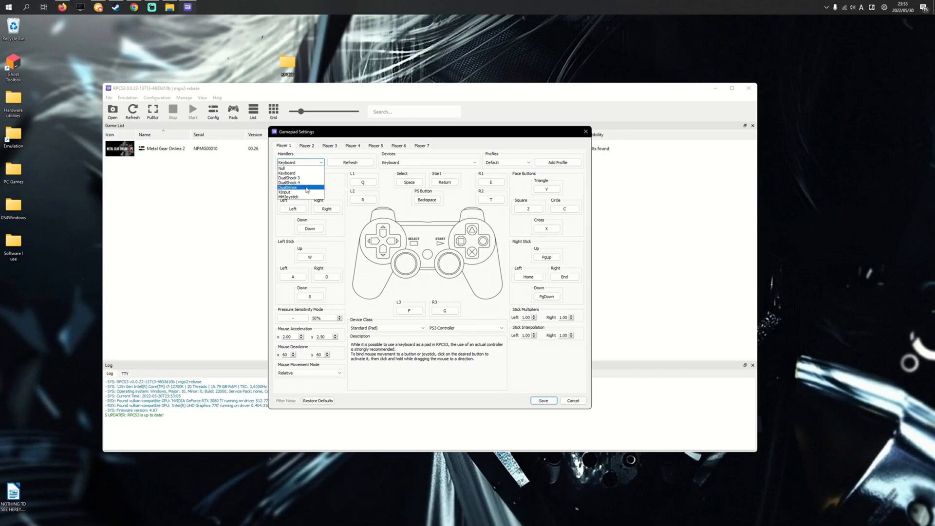
pyautogui.moveTo(298, 182)
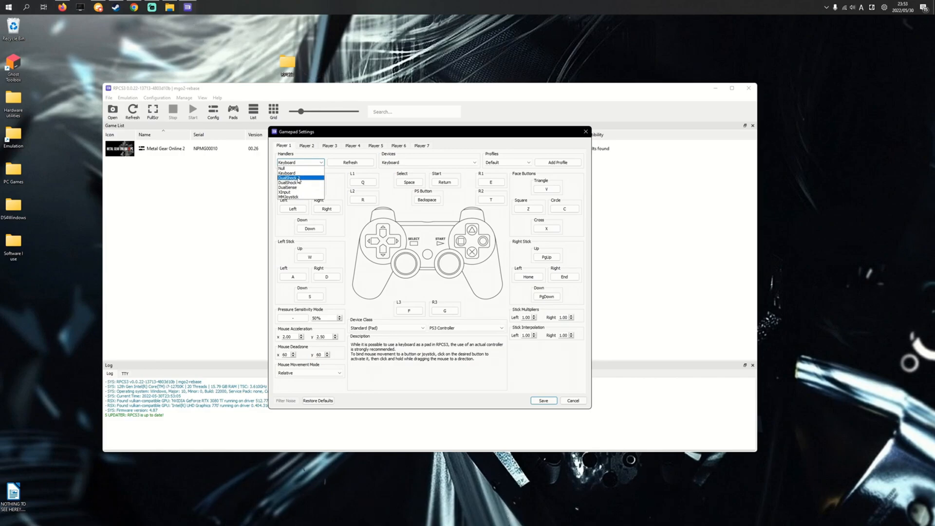
pyautogui.moveTo(304, 182)
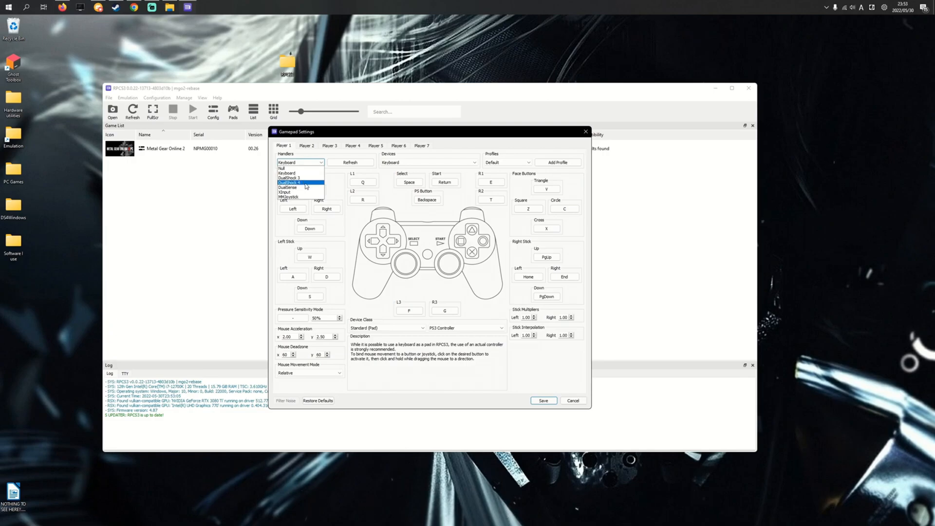
pyautogui.moveTo(301, 192)
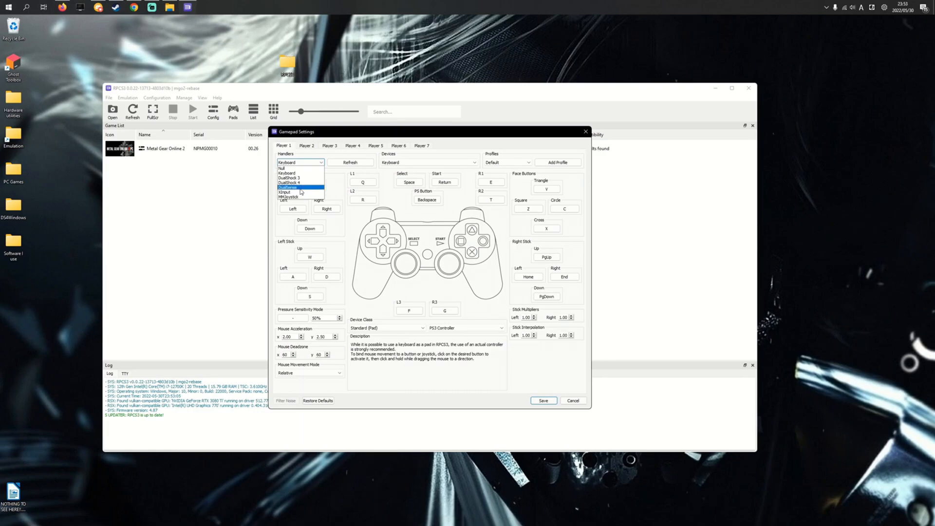
pyautogui.click(289, 187)
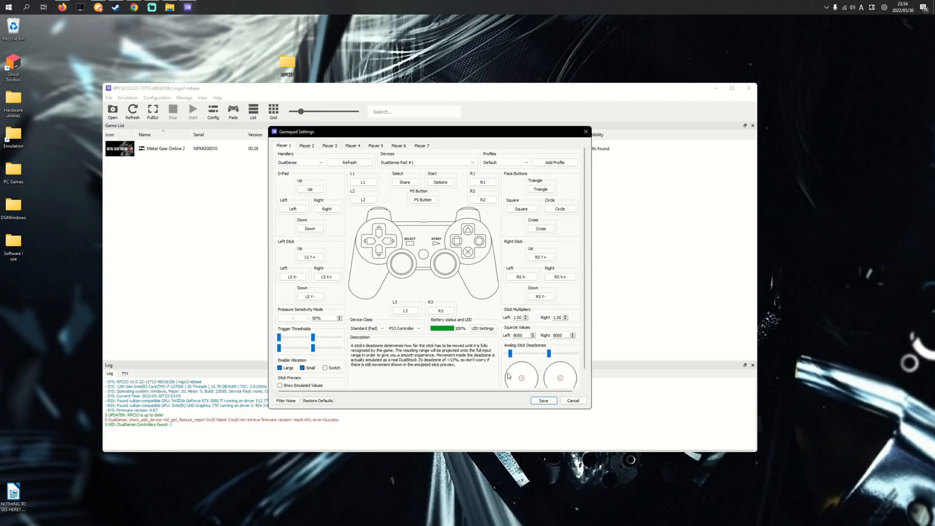
pyautogui.moveTo(517, 375)
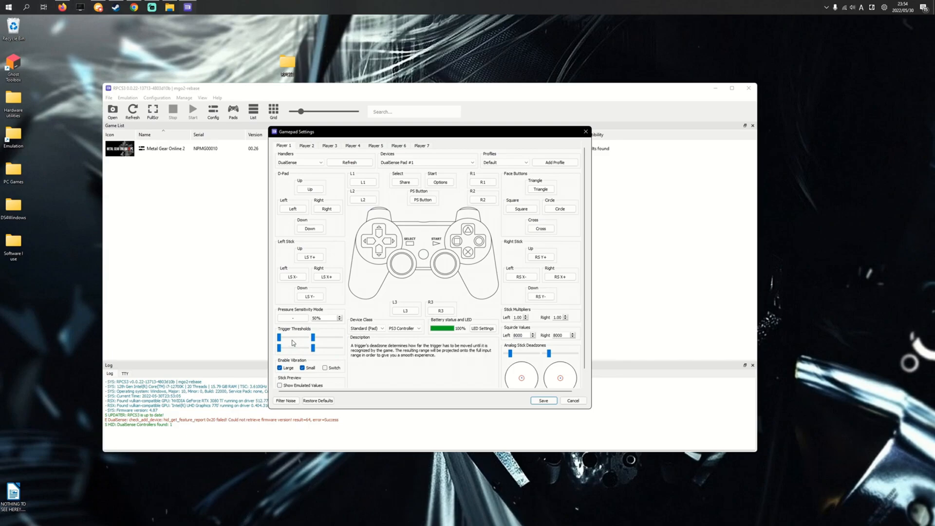
# Leave Pressure Sensitivity Mode unbound, keep DualSense Pad #1 as the device, and save the pad setup.
pyautogui.click(292, 317)
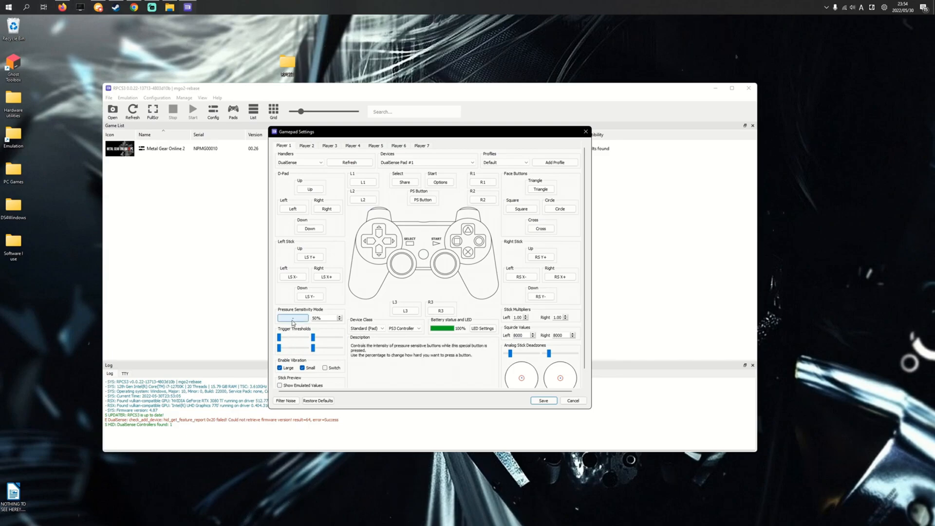
pyautogui.click(292, 317)
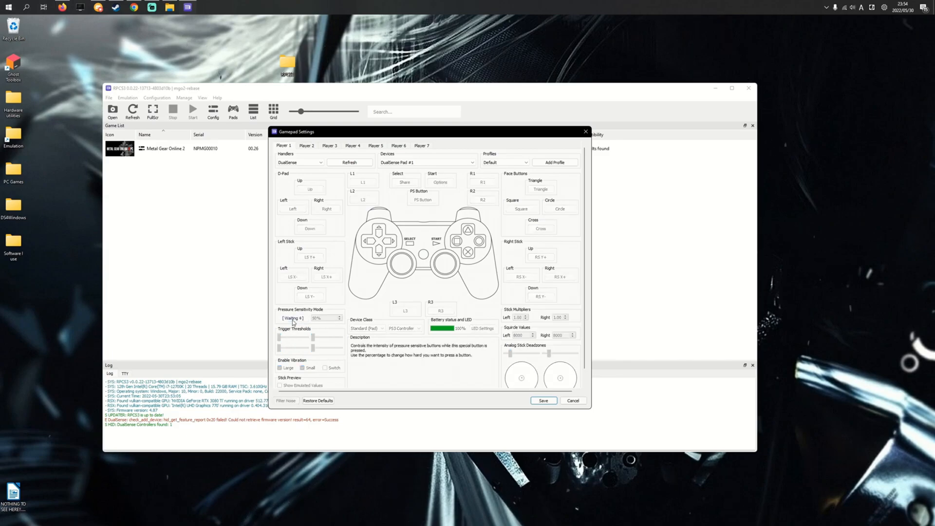
pyautogui.click(293, 317)
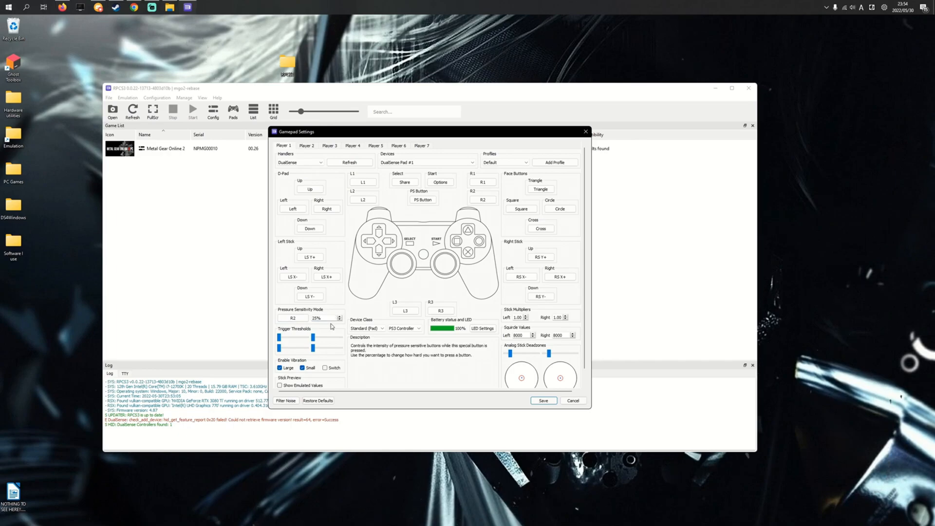
pyautogui.moveTo(302, 314)
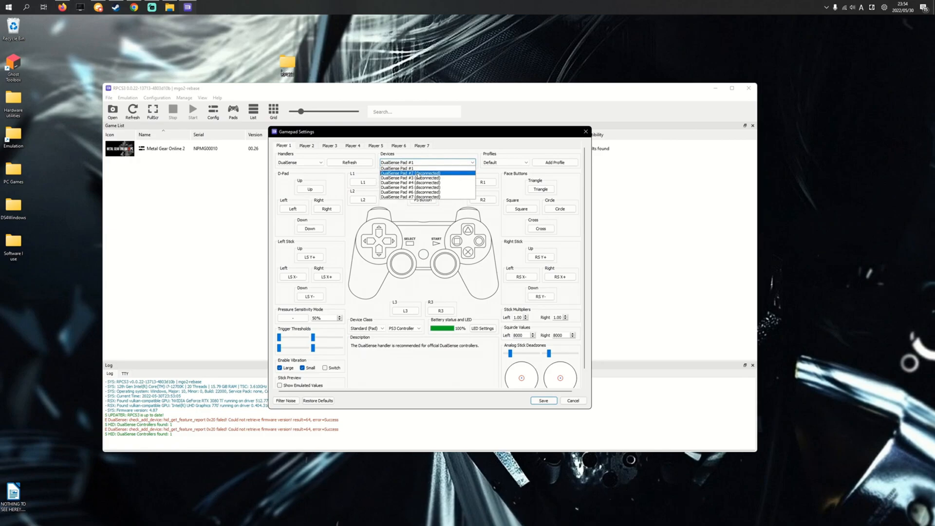
pyautogui.moveTo(424, 198)
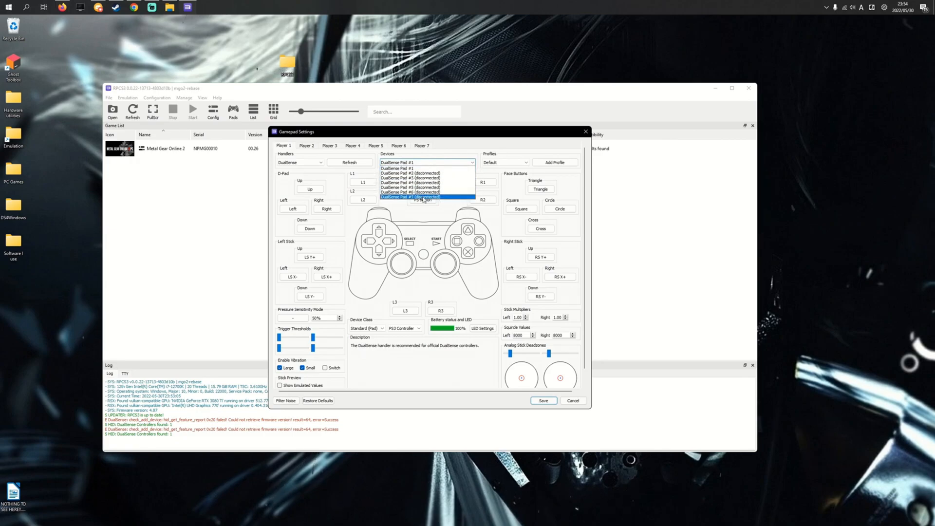
pyautogui.click(409, 168)
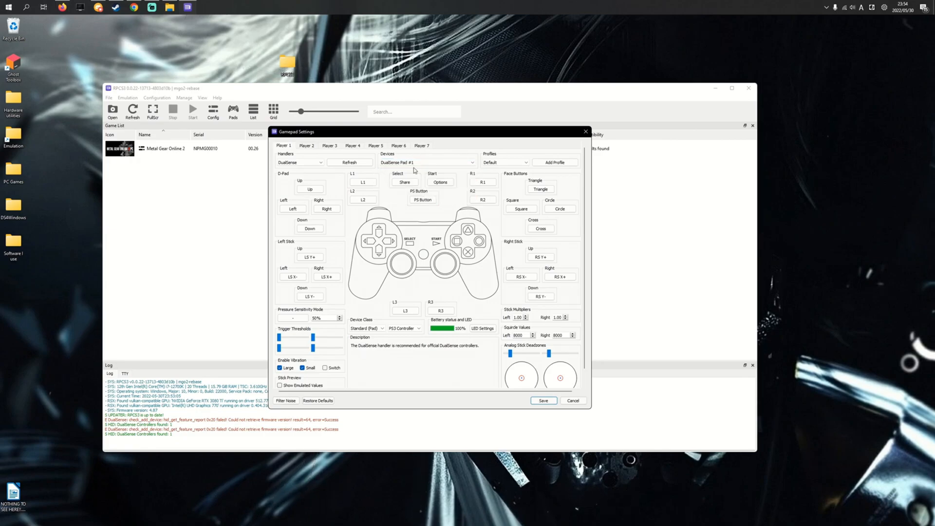
pyautogui.moveTo(433, 264)
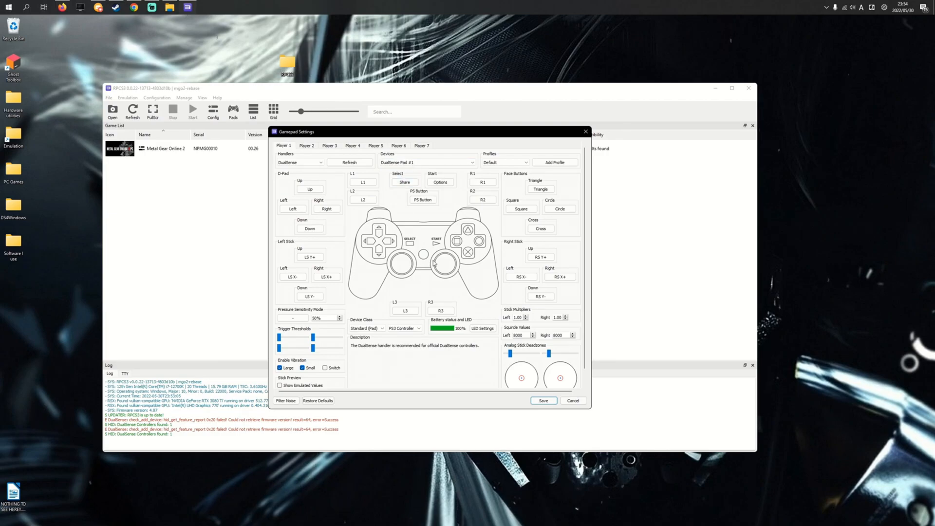
pyautogui.click(543, 401)
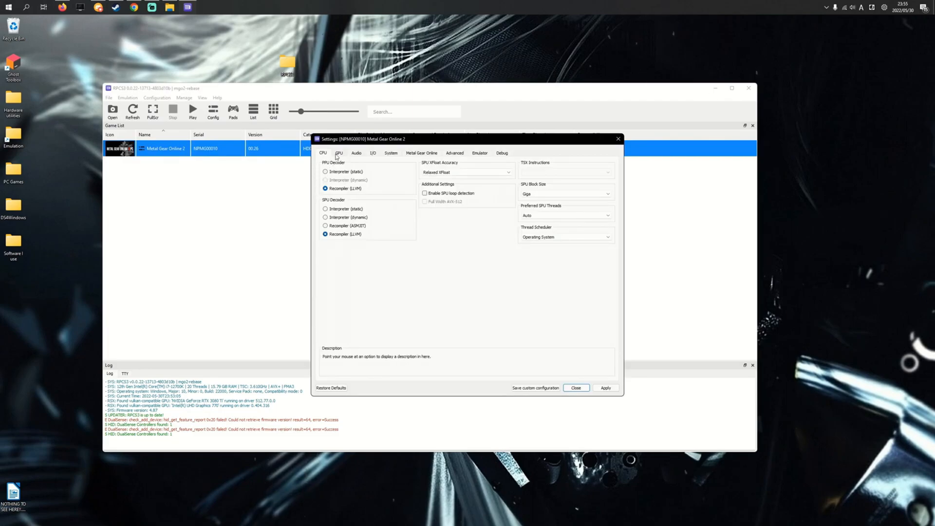
# On the GPU tab, adjust the Resolution Scale slider and leave it at 200% (2560x1440).
pyautogui.click(339, 152)
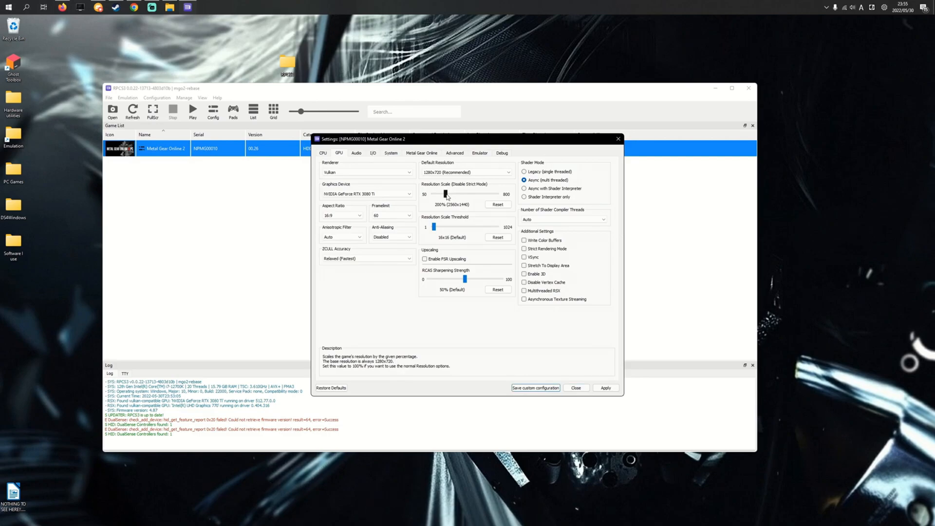
pyautogui.moveTo(448, 193); pyautogui.dragTo(444, 194)
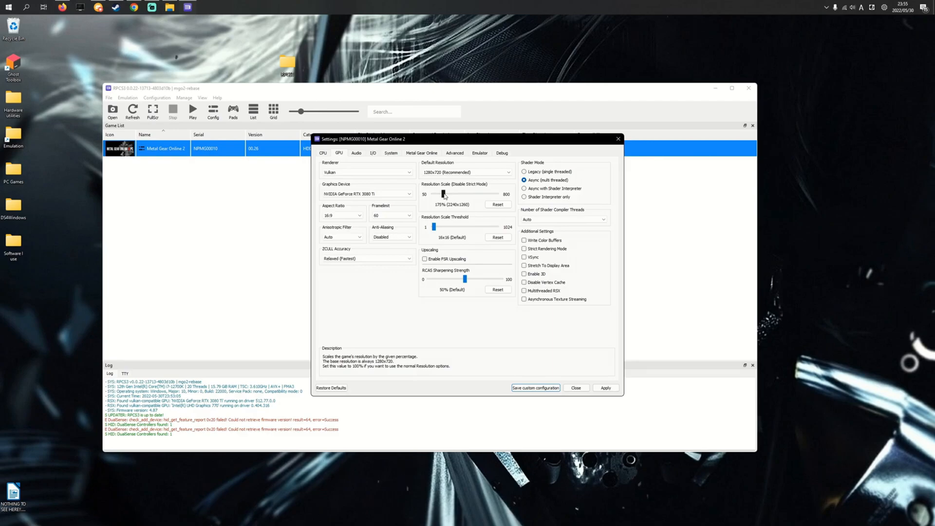
pyautogui.moveTo(444, 194); pyautogui.dragTo(441, 194)
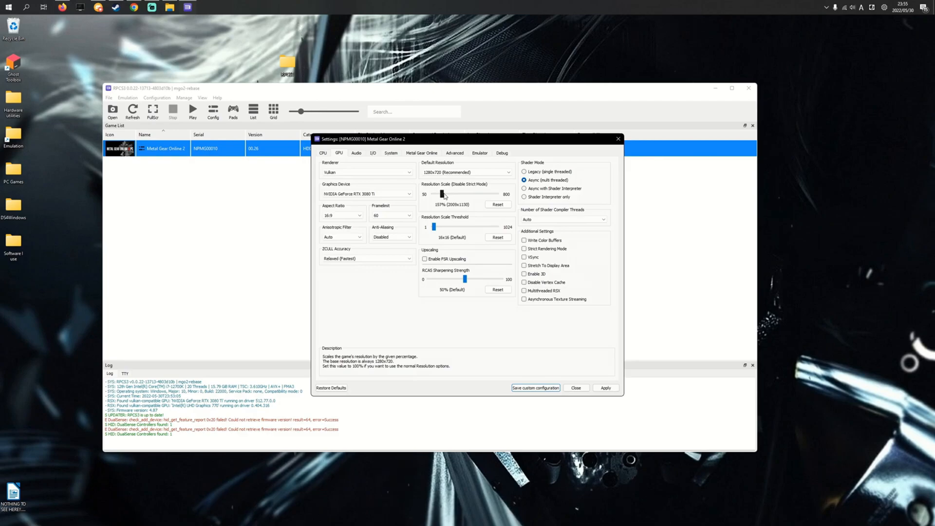
pyautogui.moveTo(444, 194); pyautogui.dragTo(442, 193)
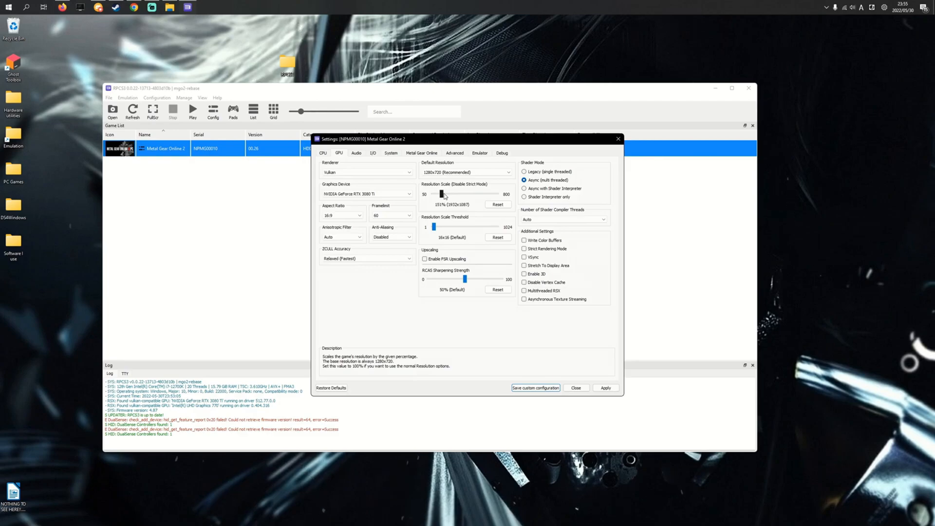
pyautogui.moveTo(441, 195); pyautogui.dragTo(444, 195)
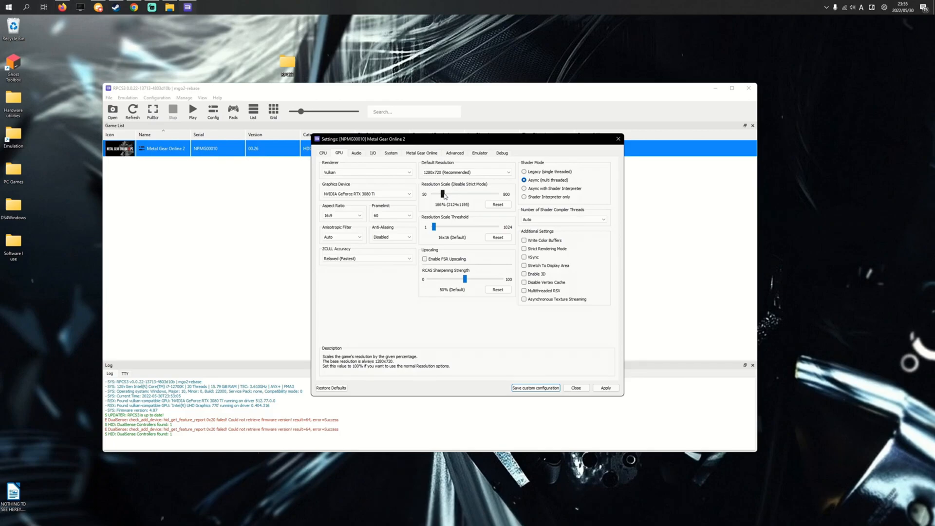
pyautogui.moveTo(444, 195); pyautogui.dragTo(450, 195)
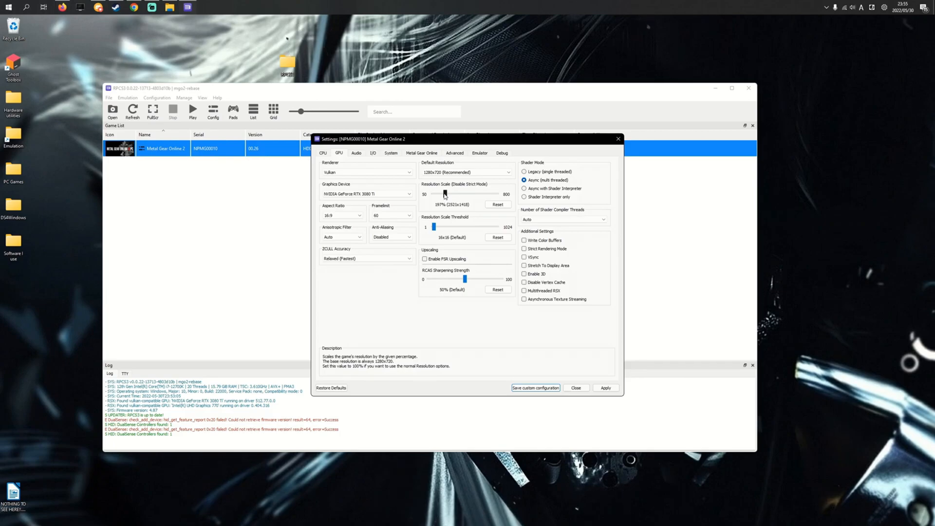
pyautogui.moveTo(444, 194); pyautogui.dragTo(446, 193)
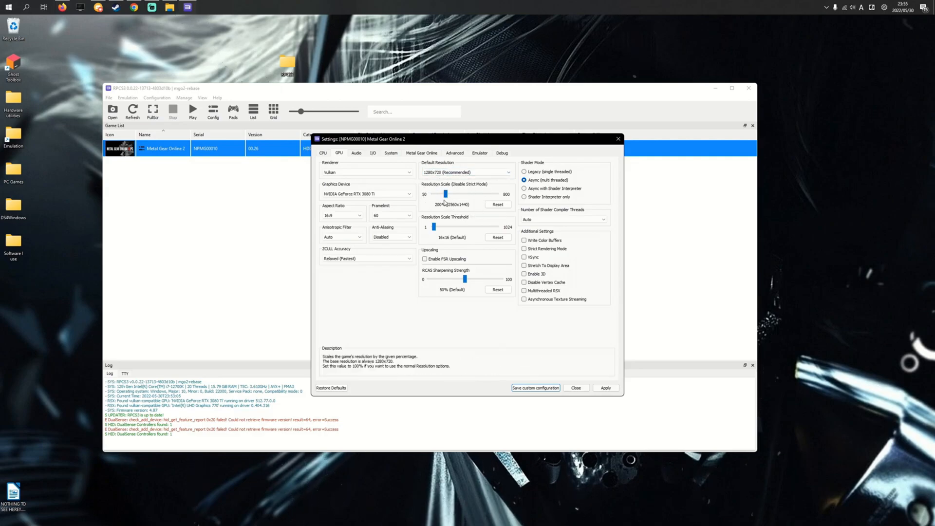
pyautogui.click(421, 153)
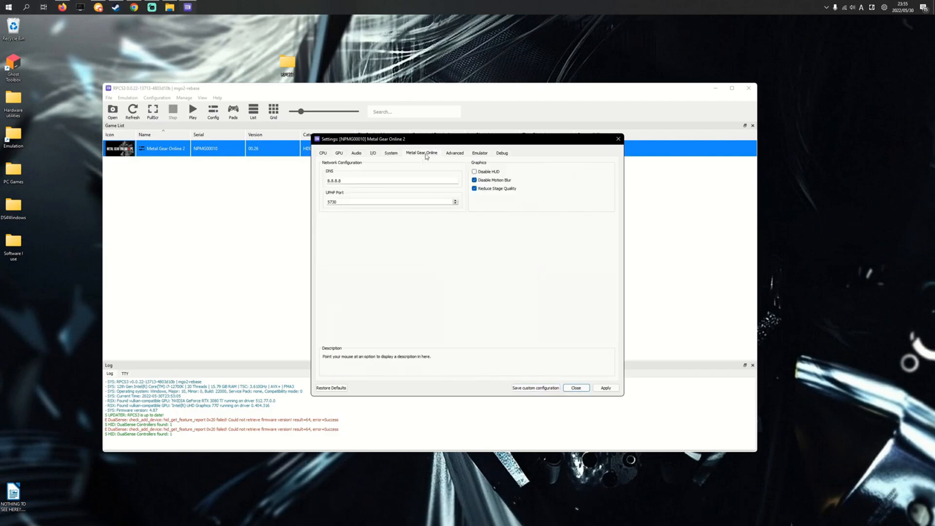
pyautogui.moveTo(423, 159)
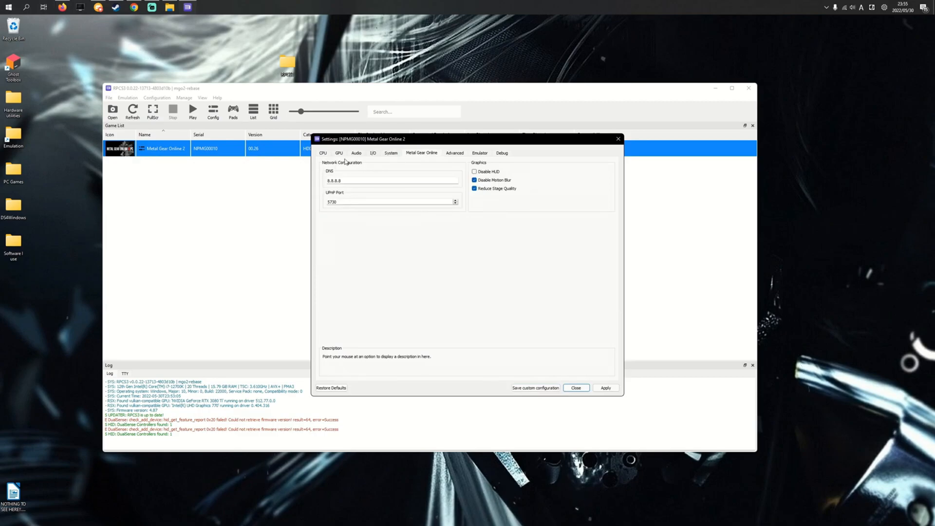
pyautogui.moveTo(458, 160)
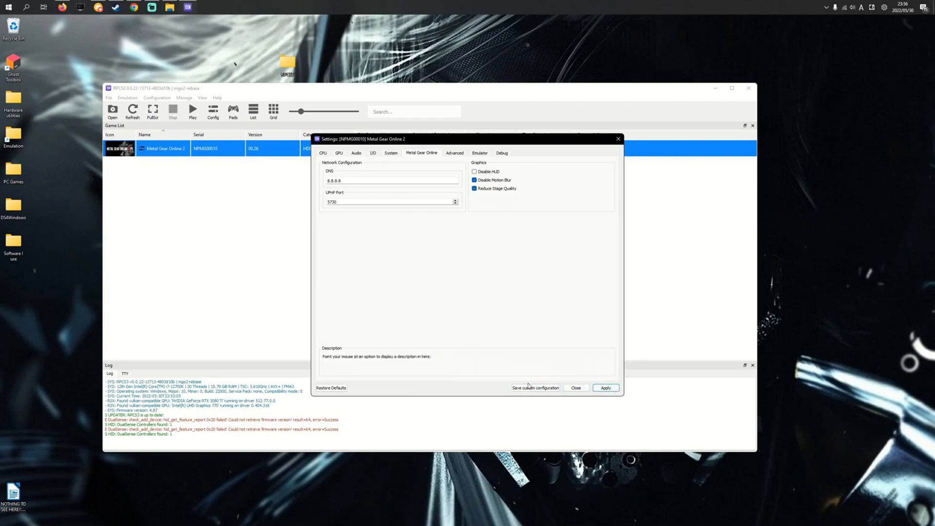
# Save Metal Gear Online 2's custom configuration with the MGO tweaks, closing the settings window.
pyautogui.click(575, 388)
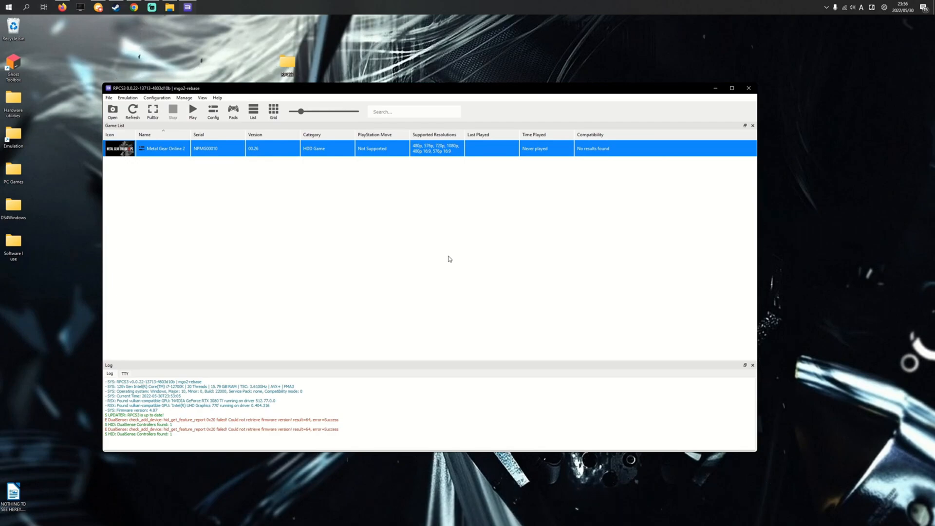
pyautogui.moveTo(438, 249)
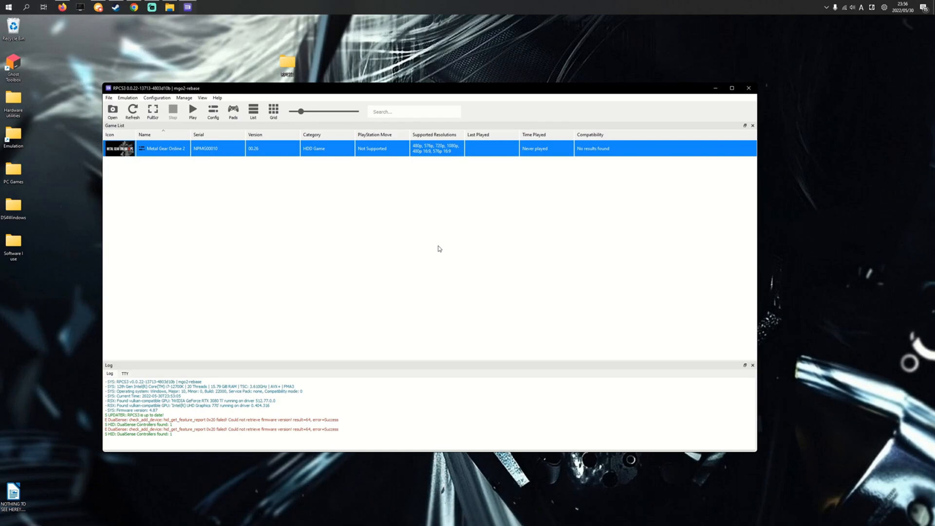
pyautogui.moveTo(319, 167)
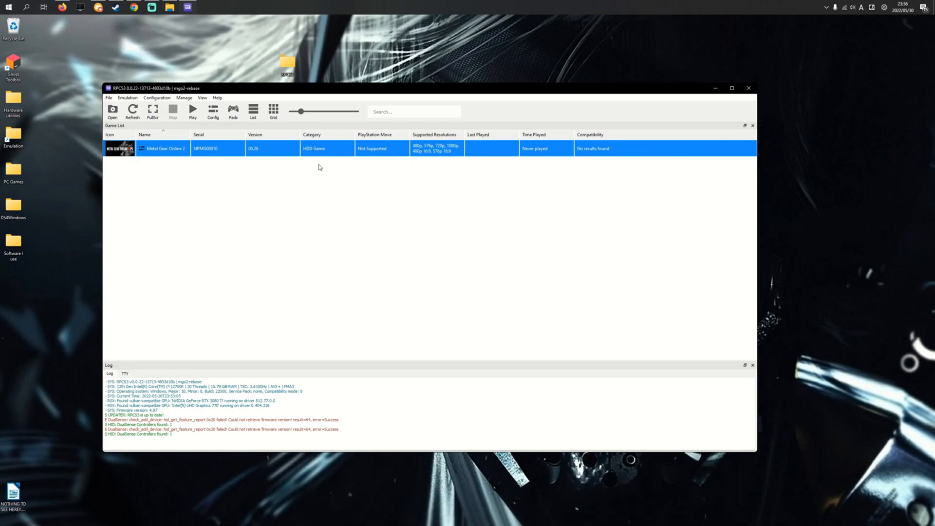
pyautogui.moveTo(256, 153)
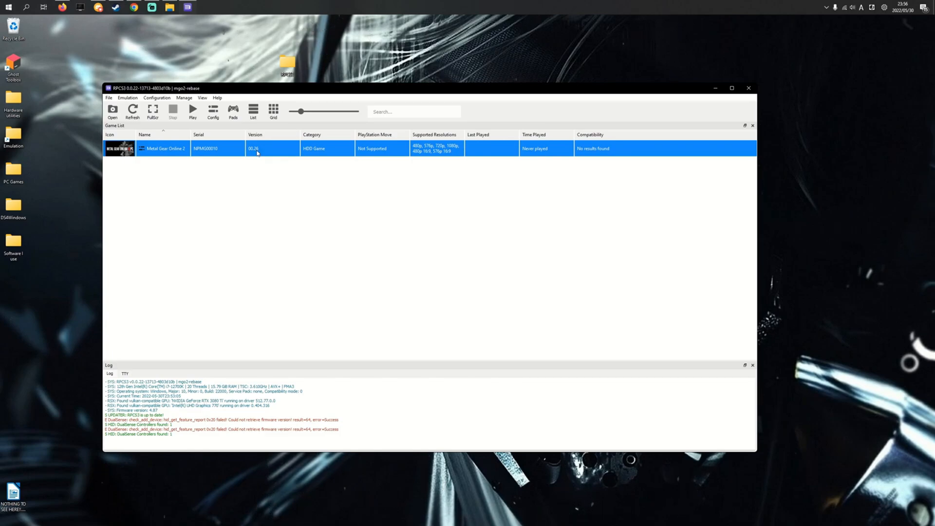
# Boot Metal Gear Online 2 from the game list with its custom configuration.
pyautogui.rightClick(256, 152)
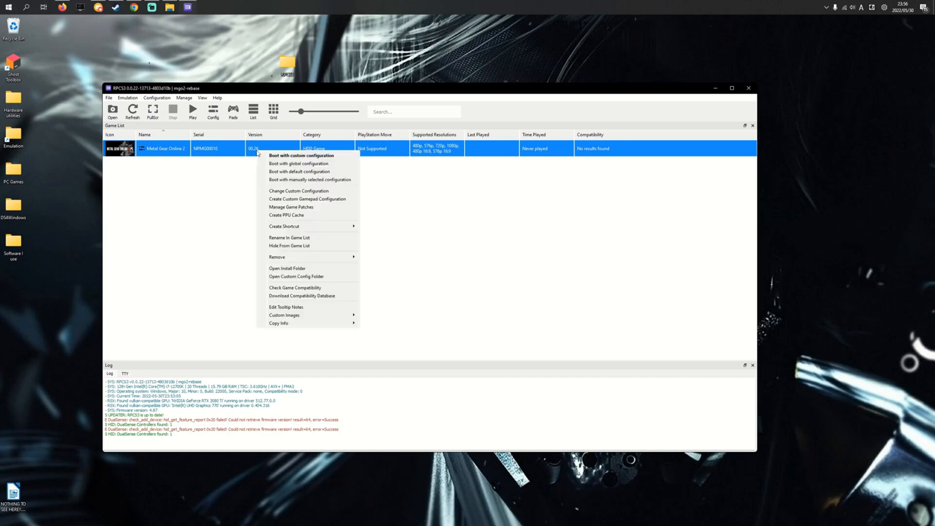
pyautogui.moveTo(301, 156)
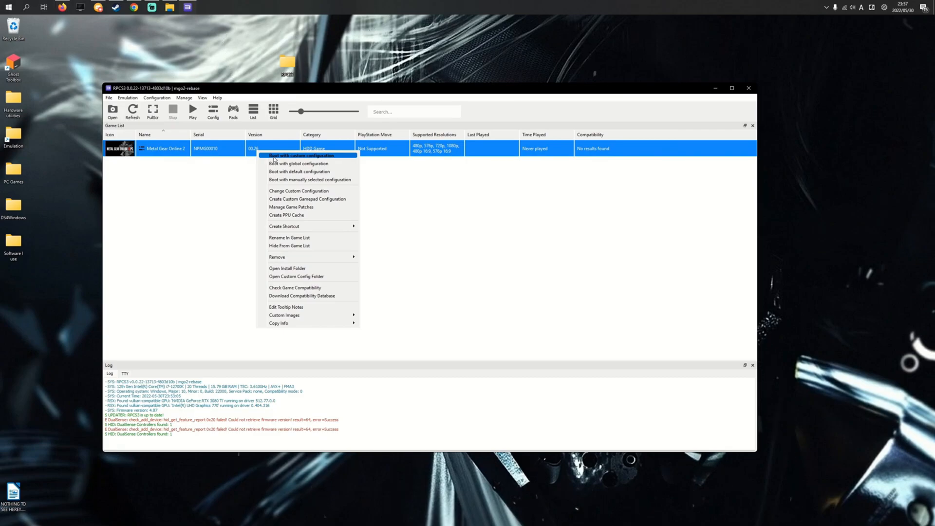
pyautogui.click(303, 156)
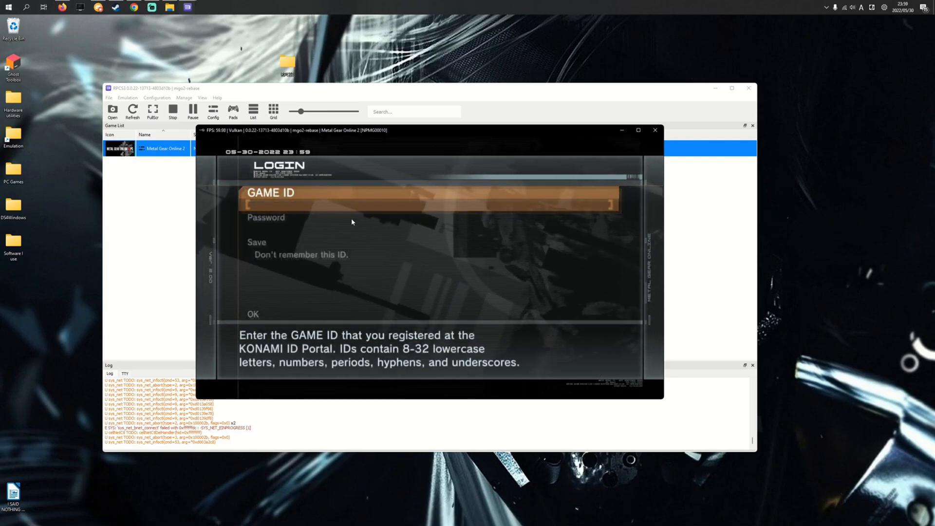
# Remember the ID for auto-login, enter the GAME ID via the on-screen keyboard, and dismiss the error.
pyautogui.press('down')
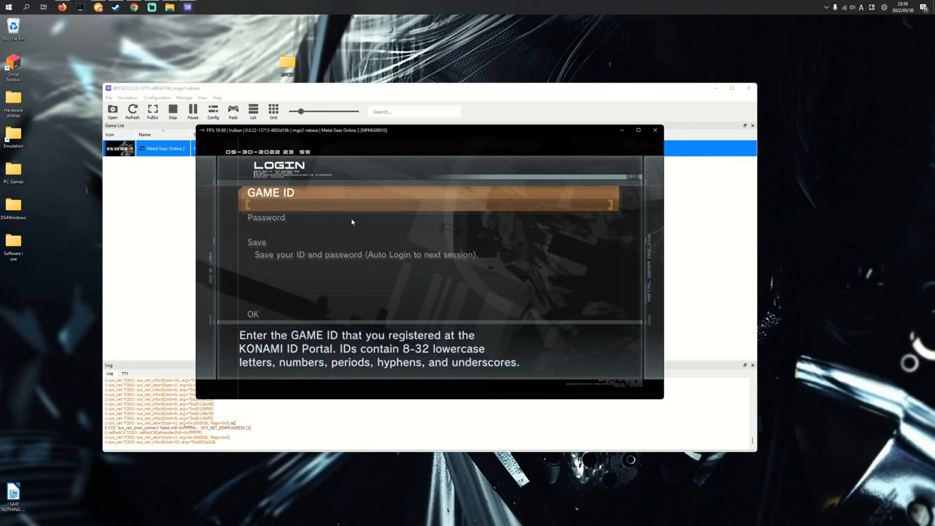
pyautogui.click(427, 201)
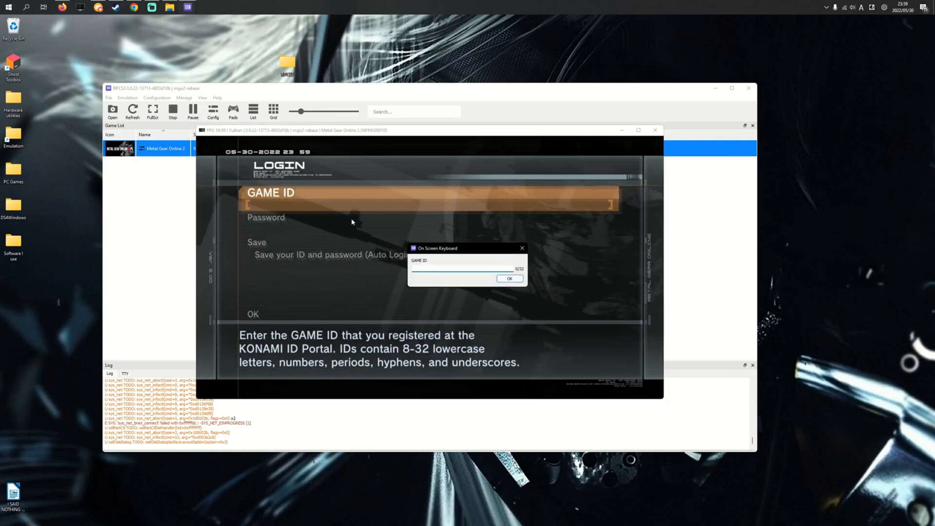
pyautogui.click(508, 279)
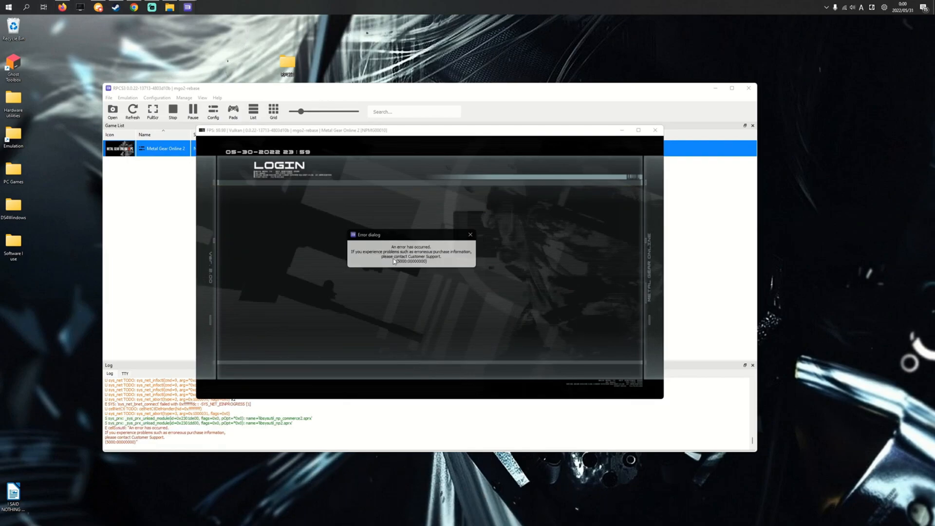
pyautogui.moveTo(447, 245)
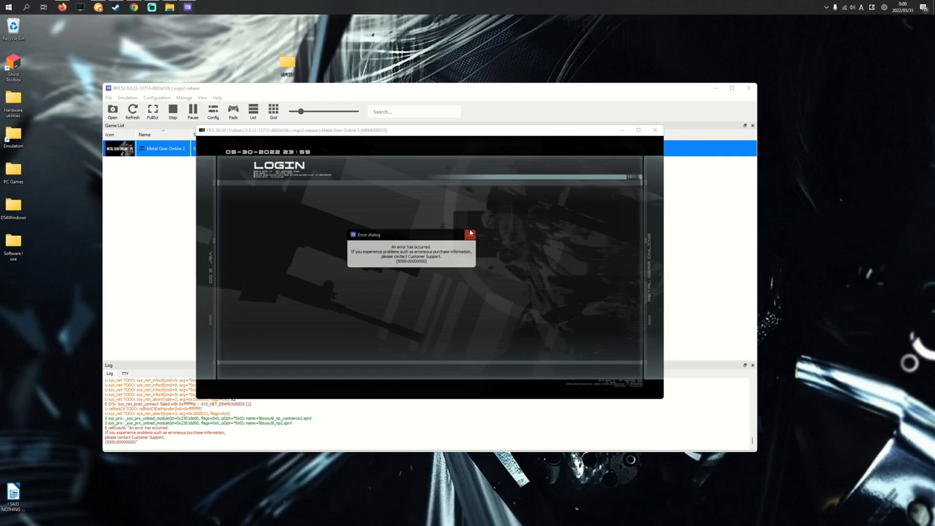
pyautogui.click(469, 233)
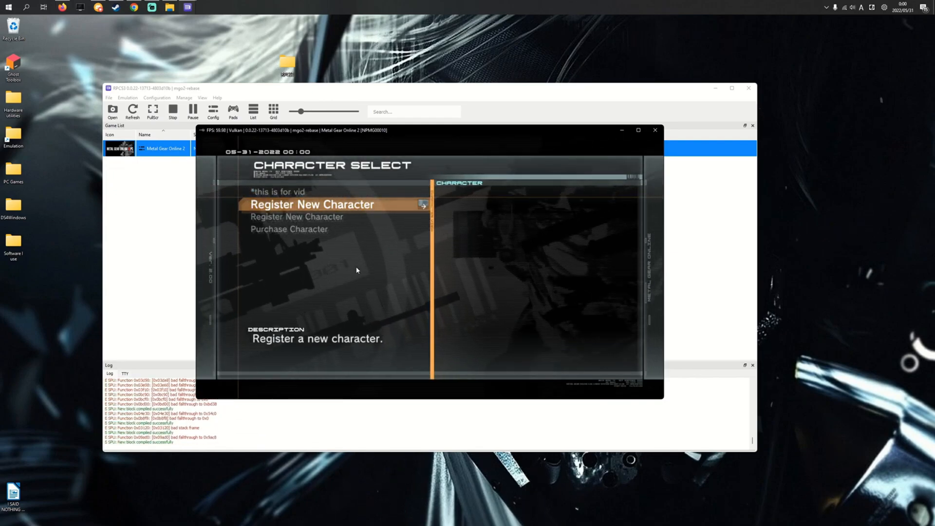
# Register a new character named 'this isv' via the on-screen keyboard and confirm.
pyautogui.press('down')
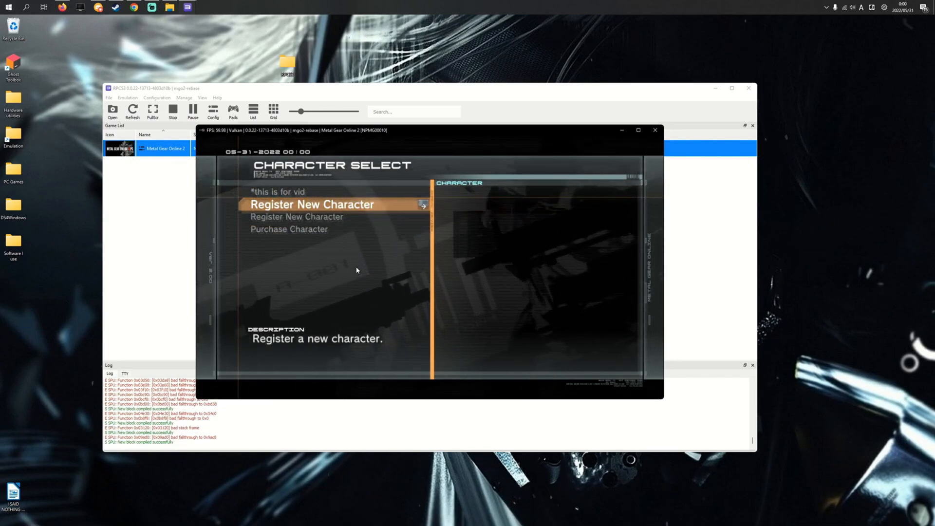
pyautogui.click(309, 204)
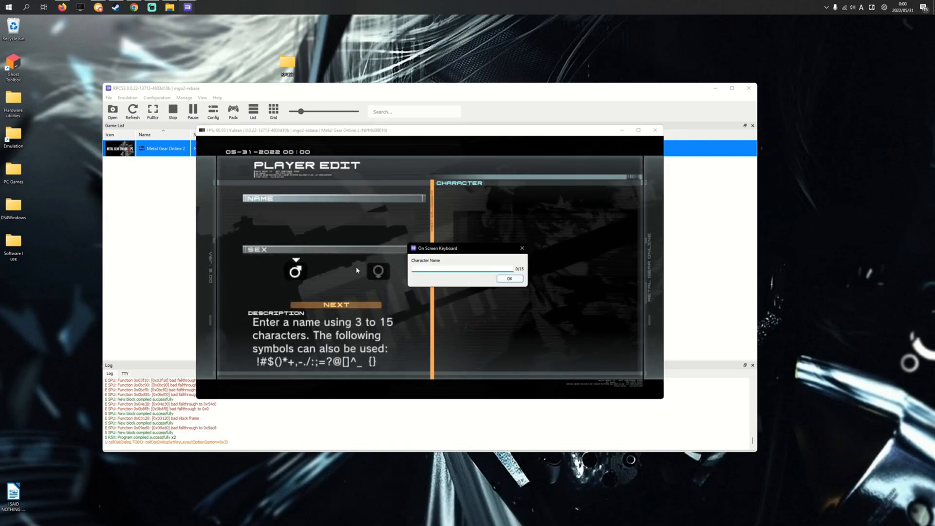
pyautogui.write('this is for a')
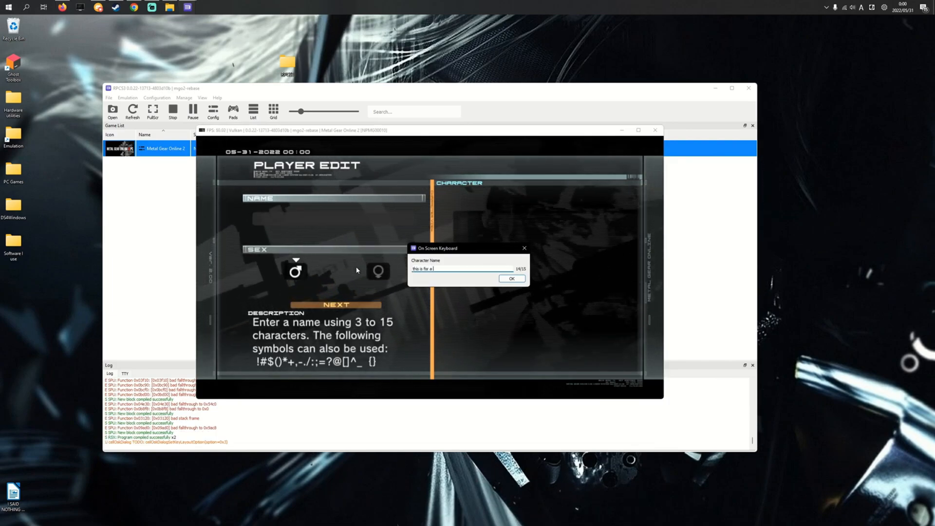
pyautogui.write('v')
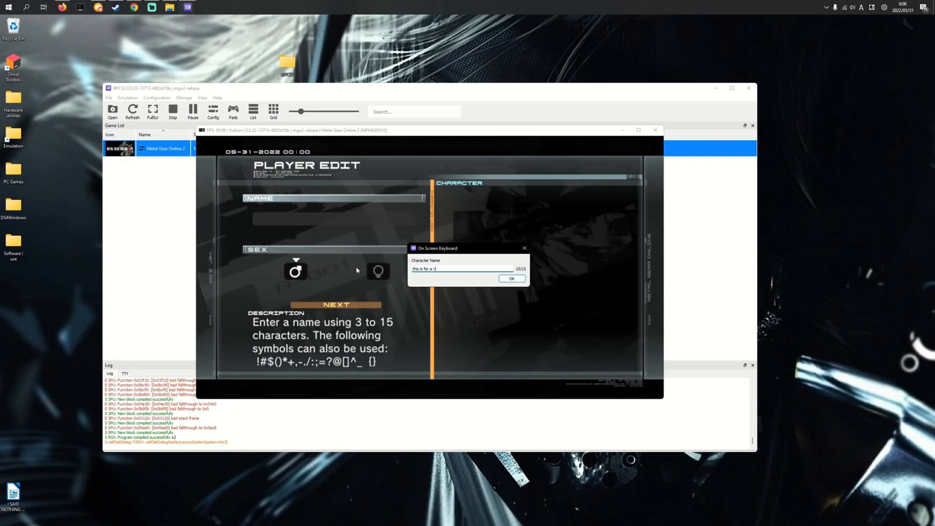
pyautogui.click(512, 278)
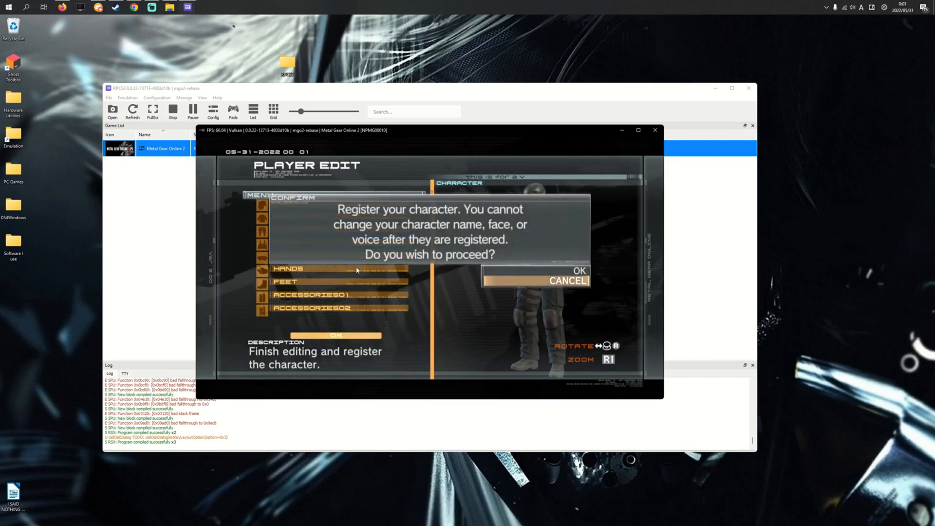
# Confirm the character registration and keep the default skills to reach the Main Menu.
pyautogui.click(578, 271)
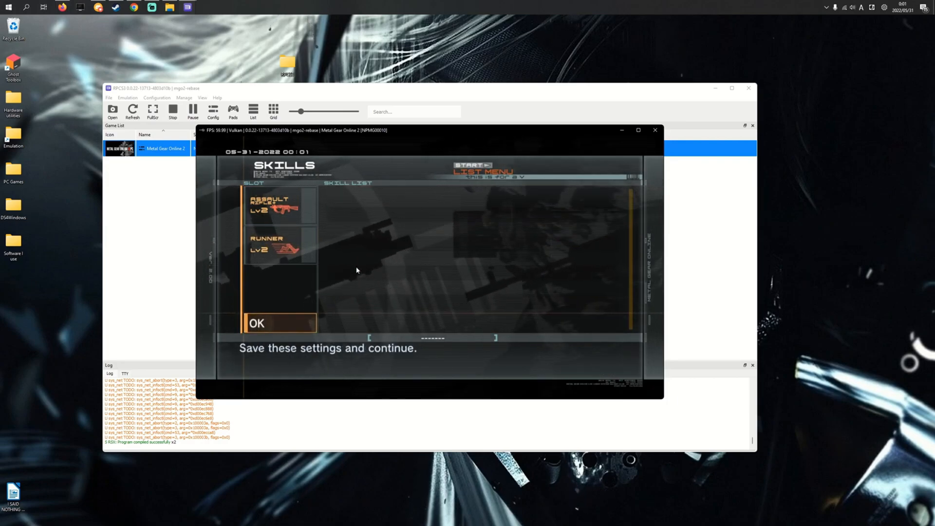
pyautogui.click(280, 323)
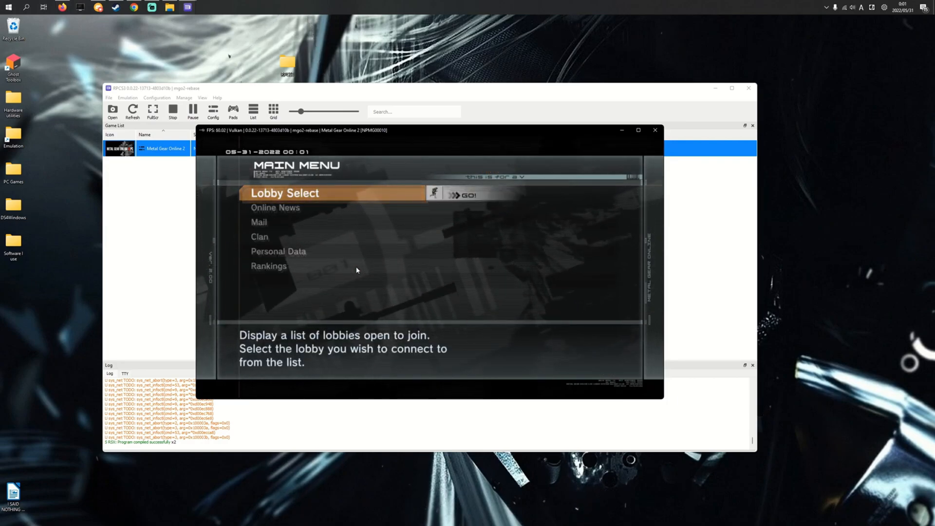